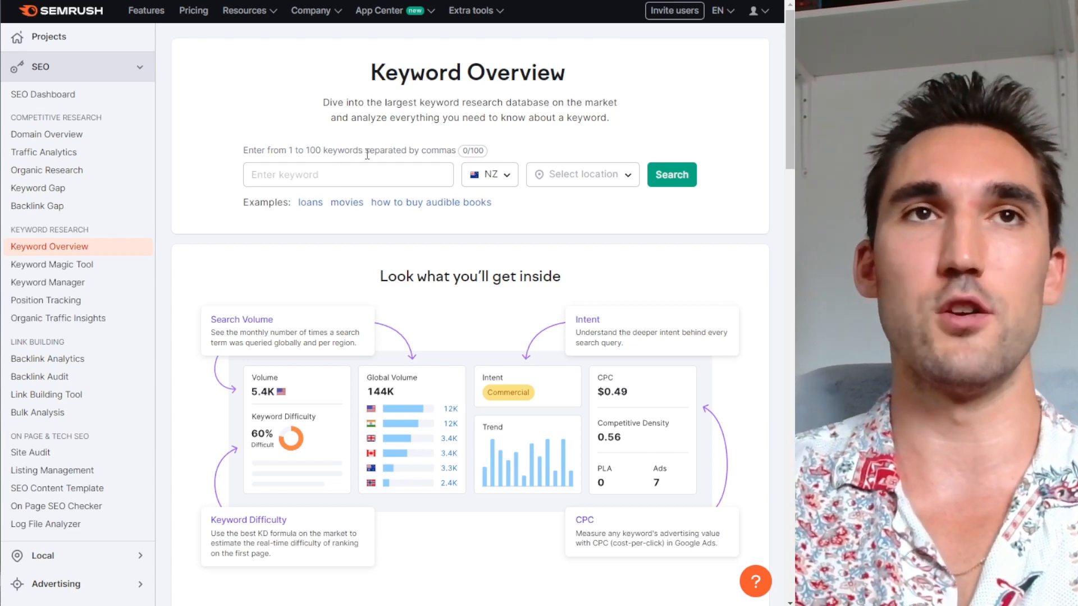
- Switch the Keyword Overview database to United States and enter 'roofer' as the keyword
left_click(347, 174)
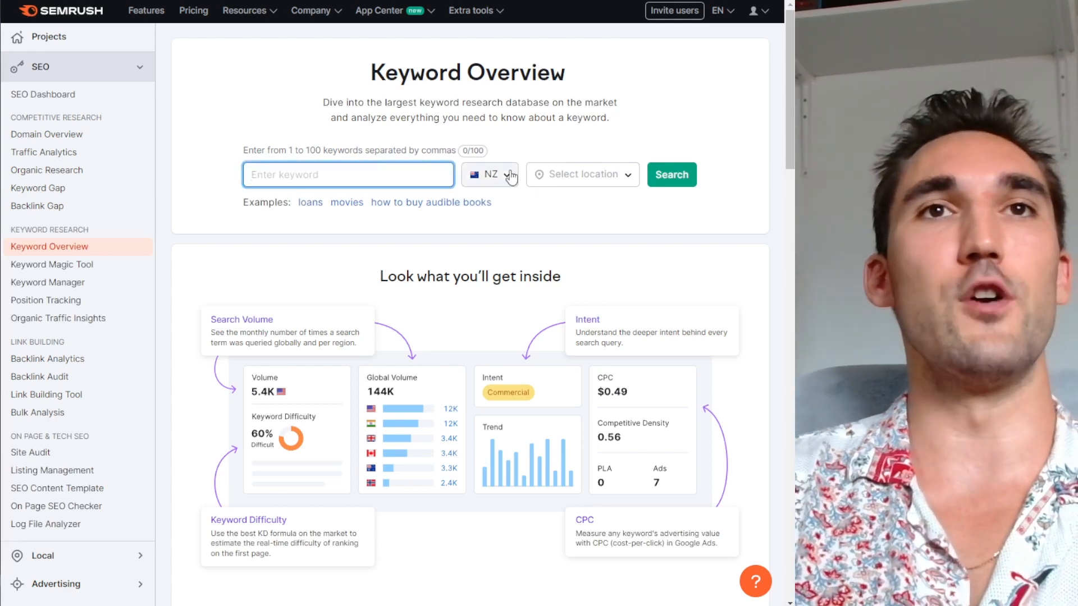
type("u")
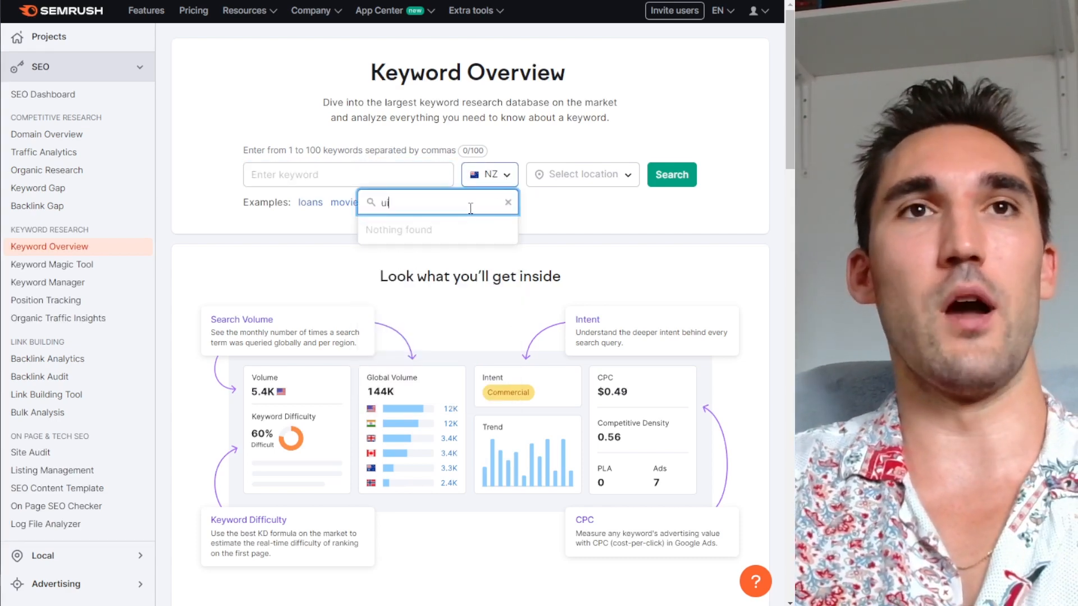
type("ni")
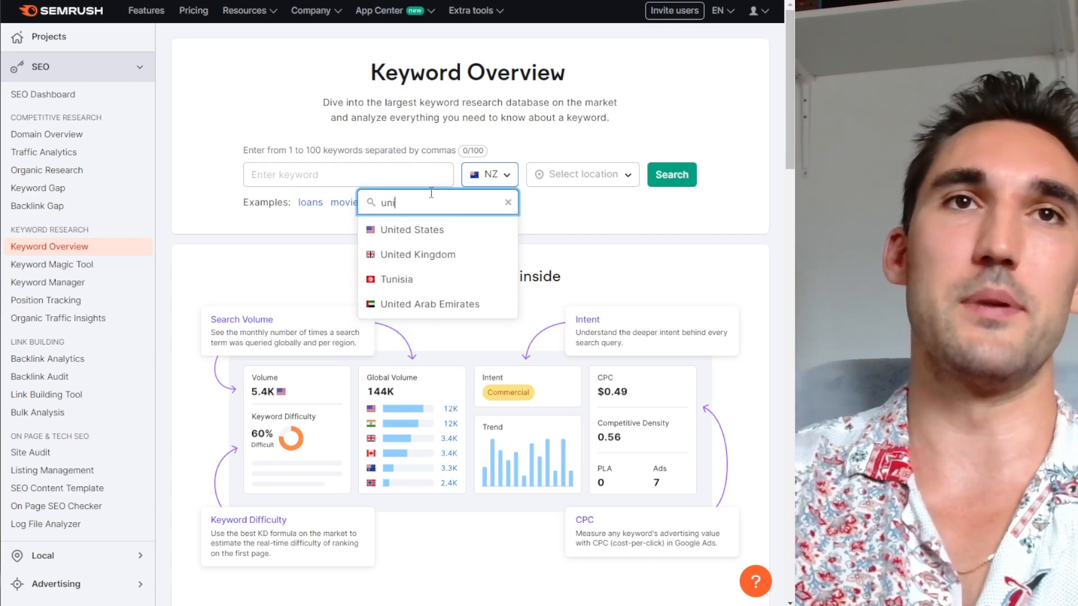
left_click(413, 229)
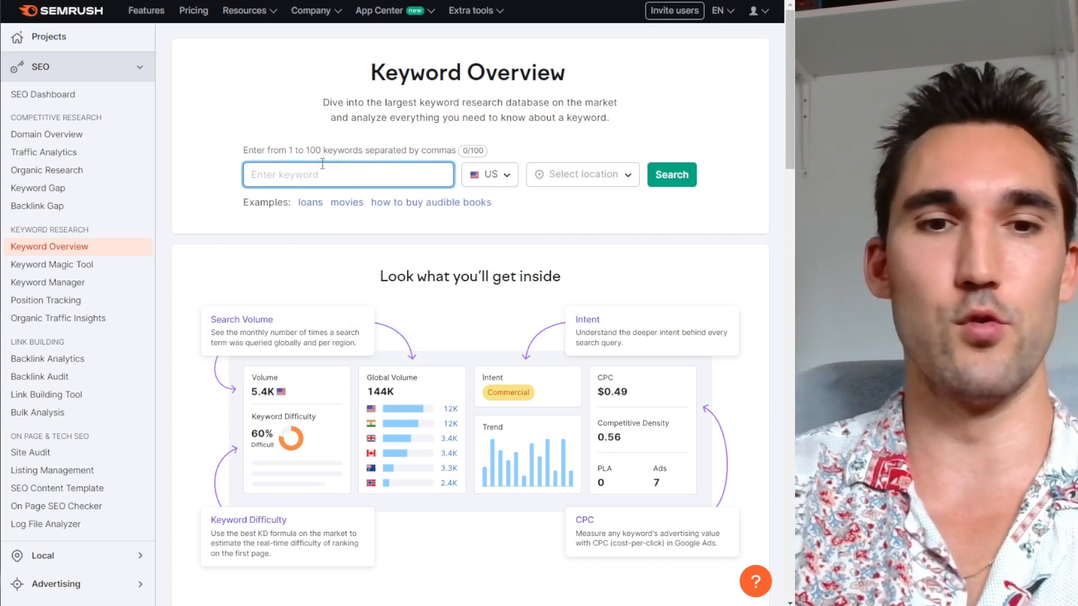
type("roofer")
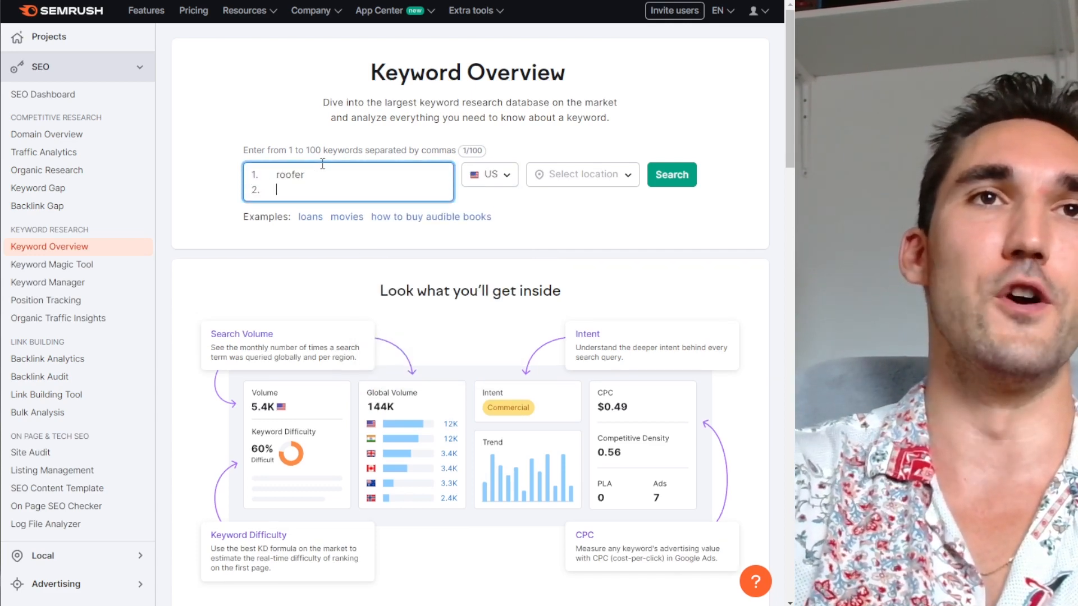
- Run the roofer search and narrow its metrics to the Miami, Florida location
left_click(670, 174)
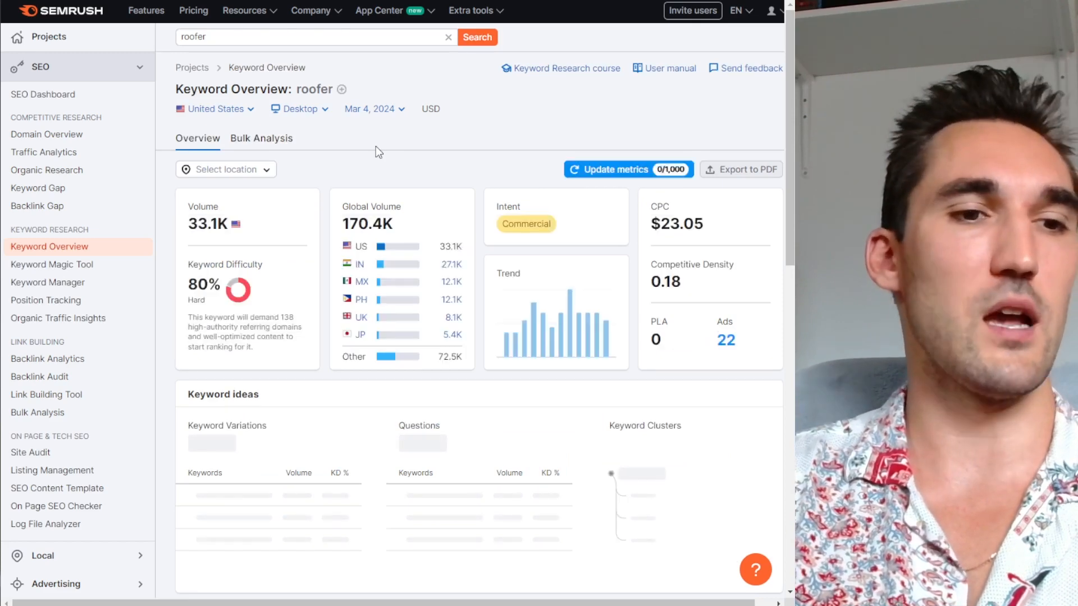
scroll("down", 3)
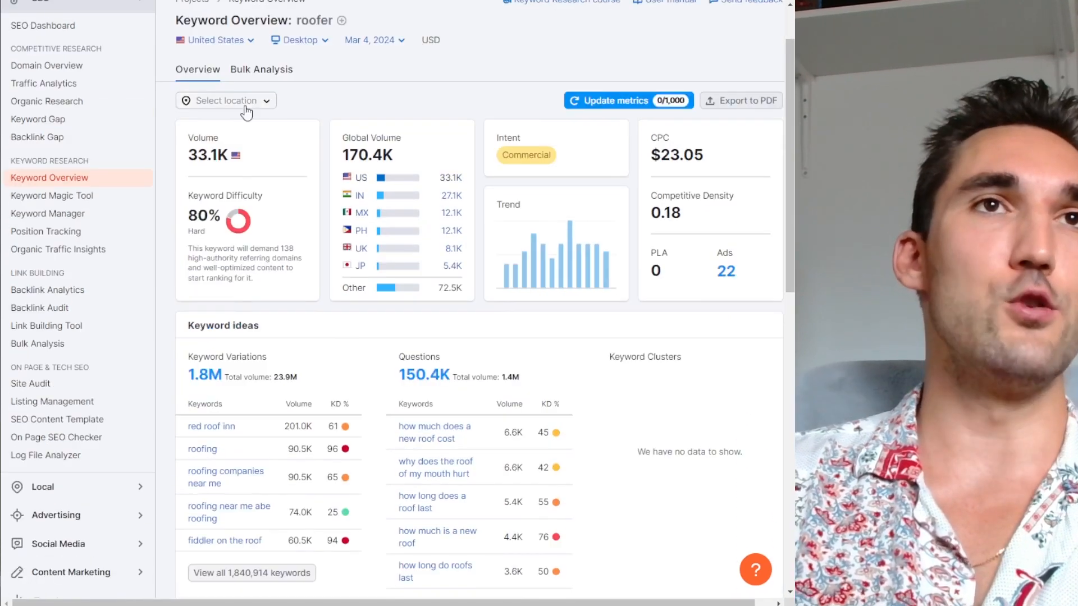
left_click(226, 100)
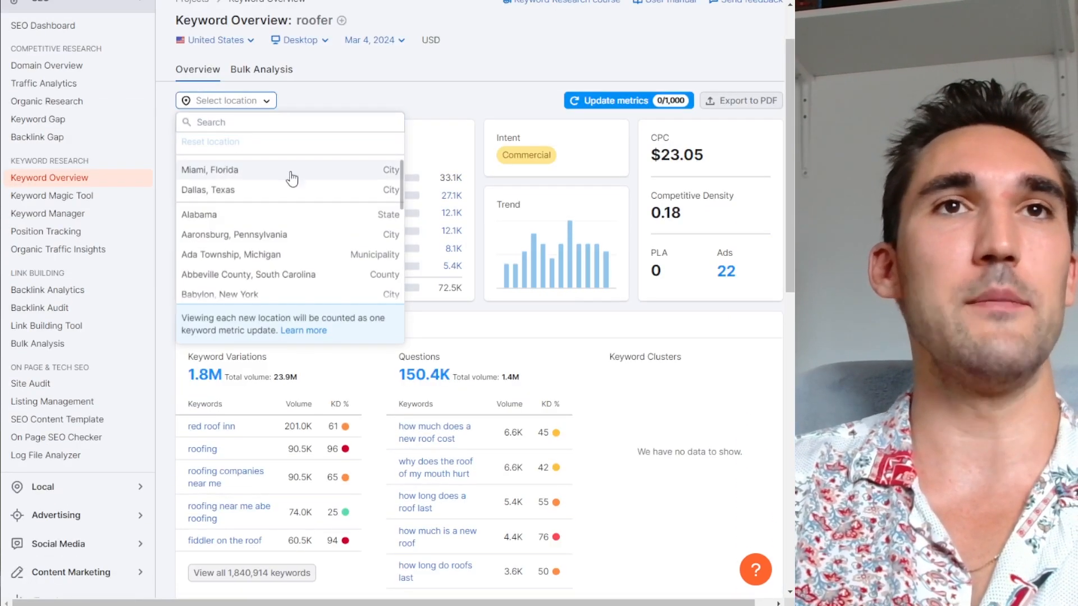
left_click(210, 169)
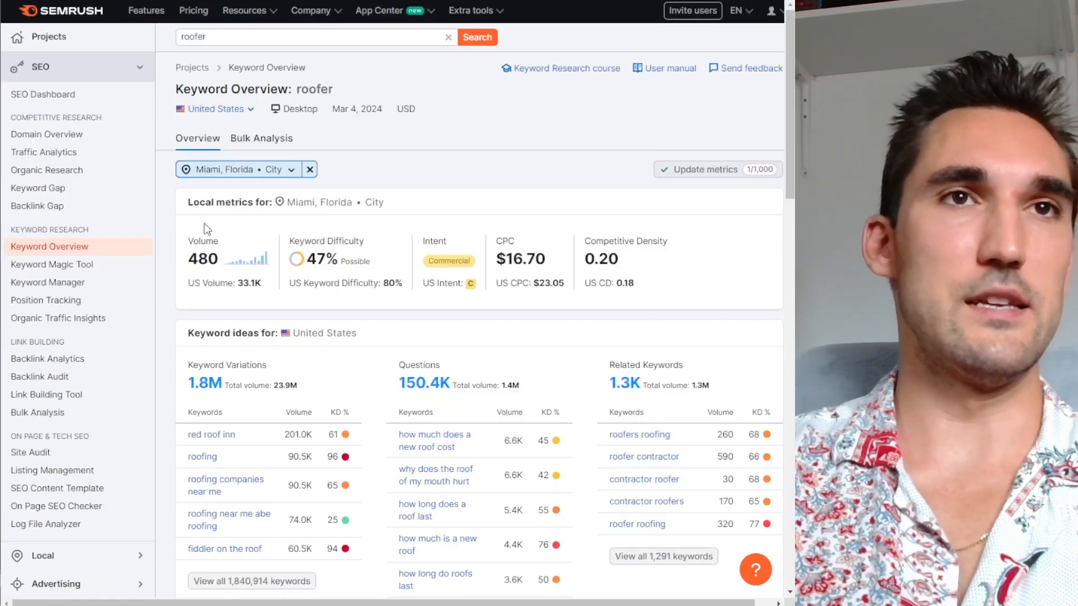
- Highlight the local volume of 480 and review the Miami SERP results below
double_click(202, 258)
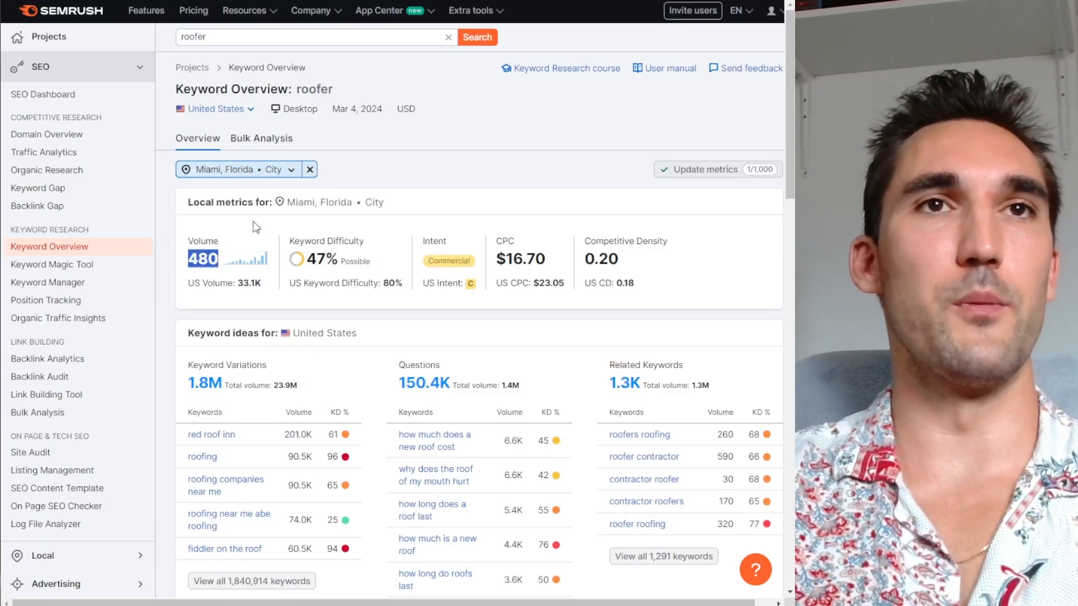
mouse_move(378, 310)
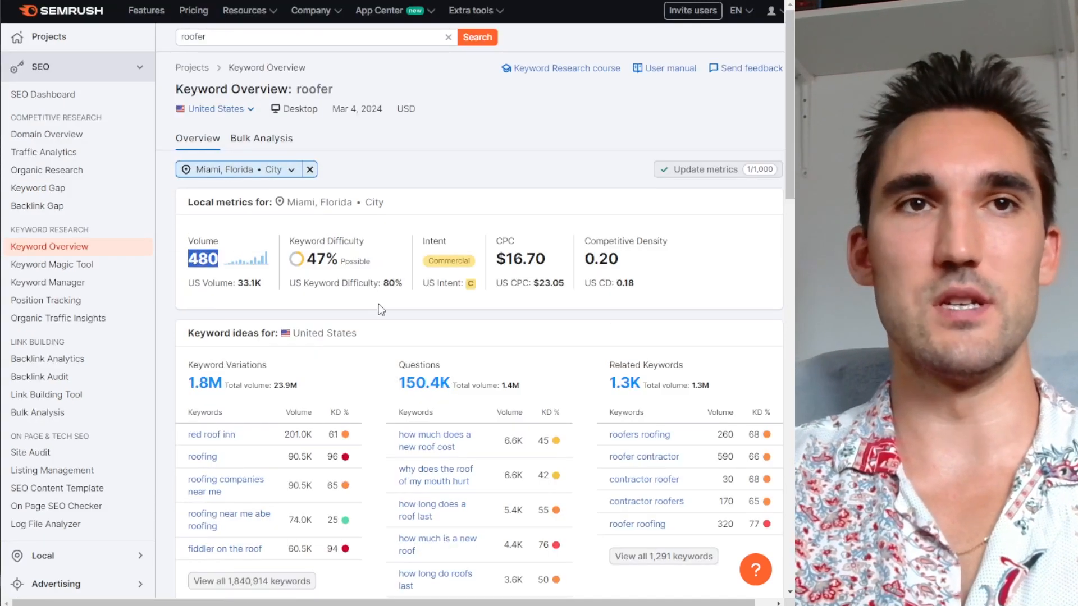
scroll("down", 3)
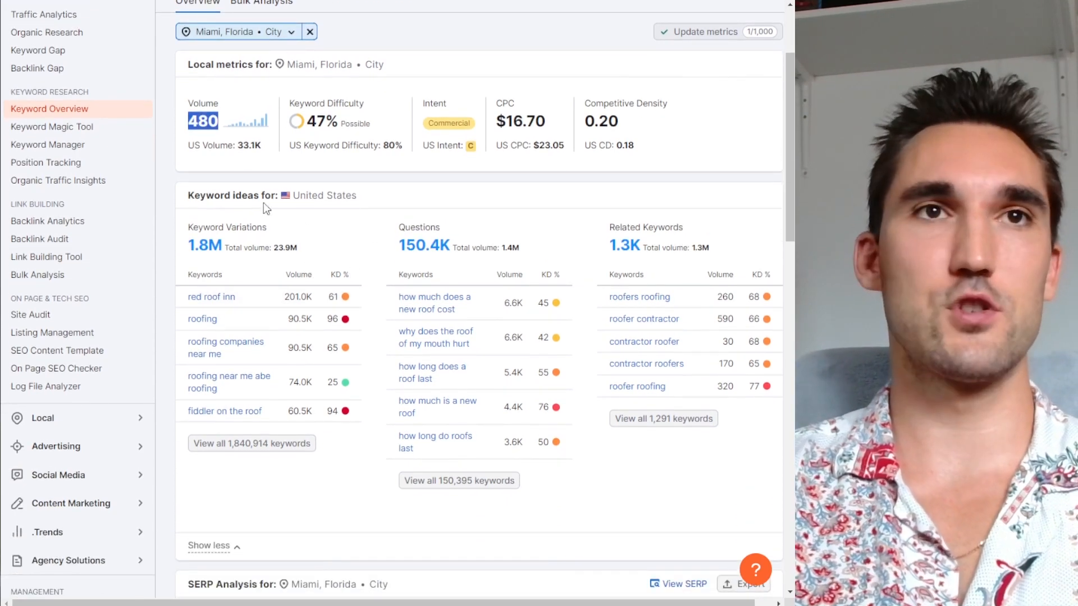
scroll("down", 3)
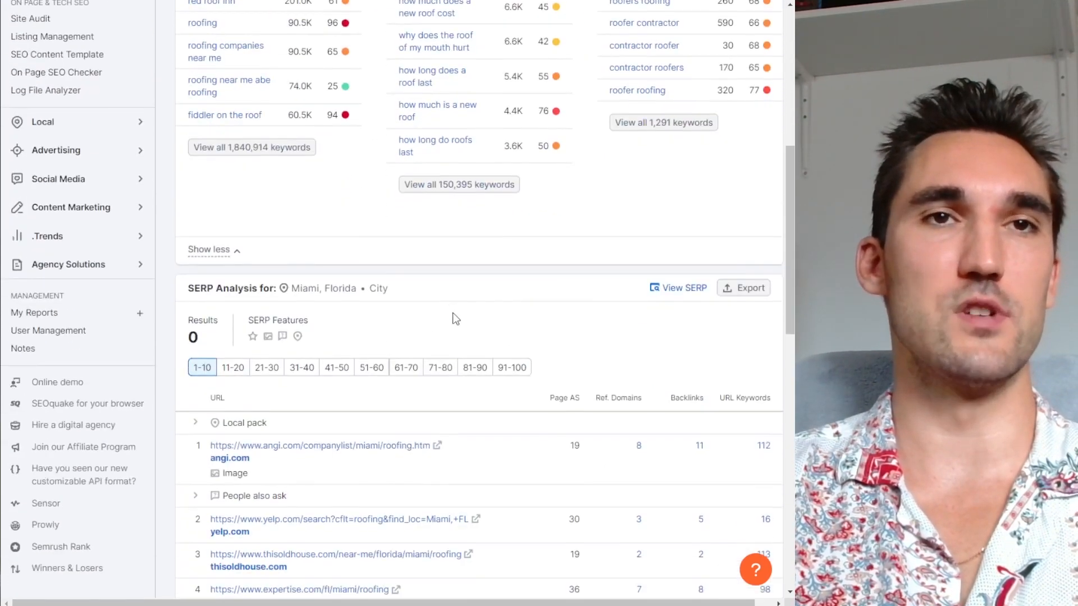
scroll("down", 3)
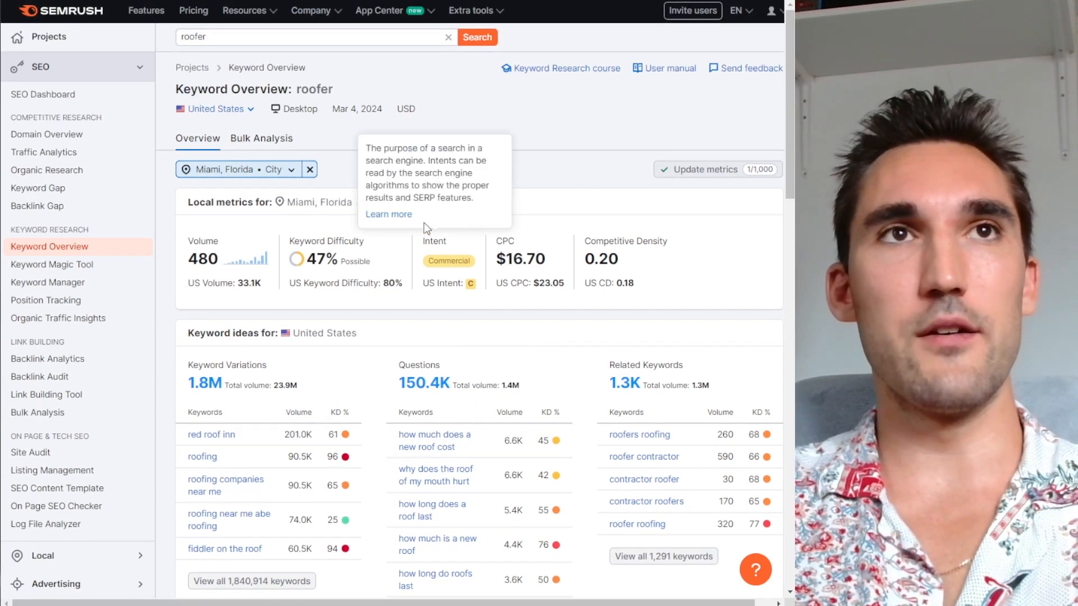
mouse_move(357, 104)
type(" miami")
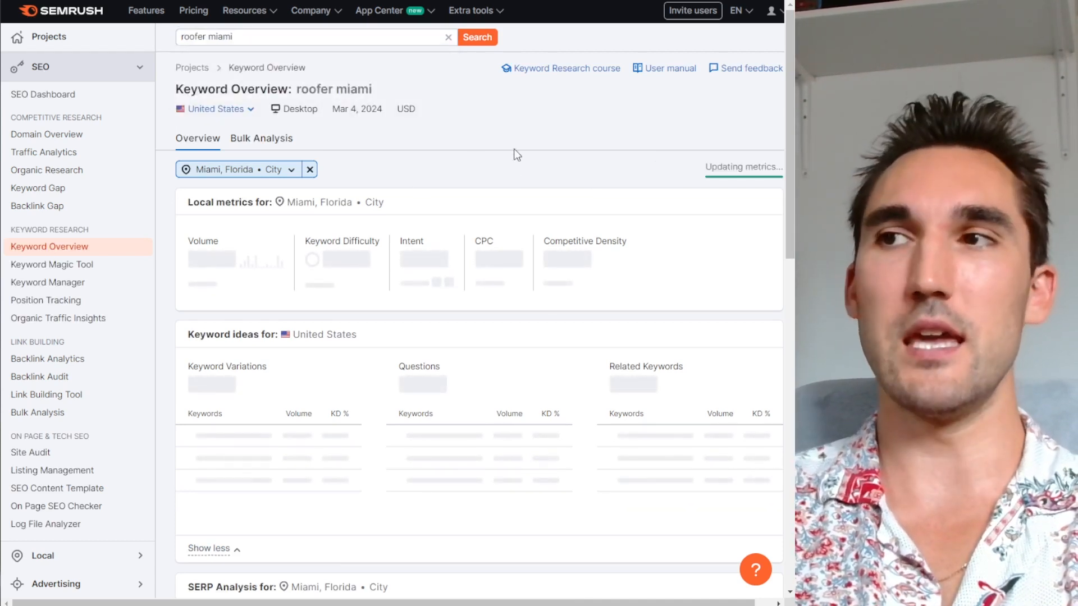
mouse_move(546, 212)
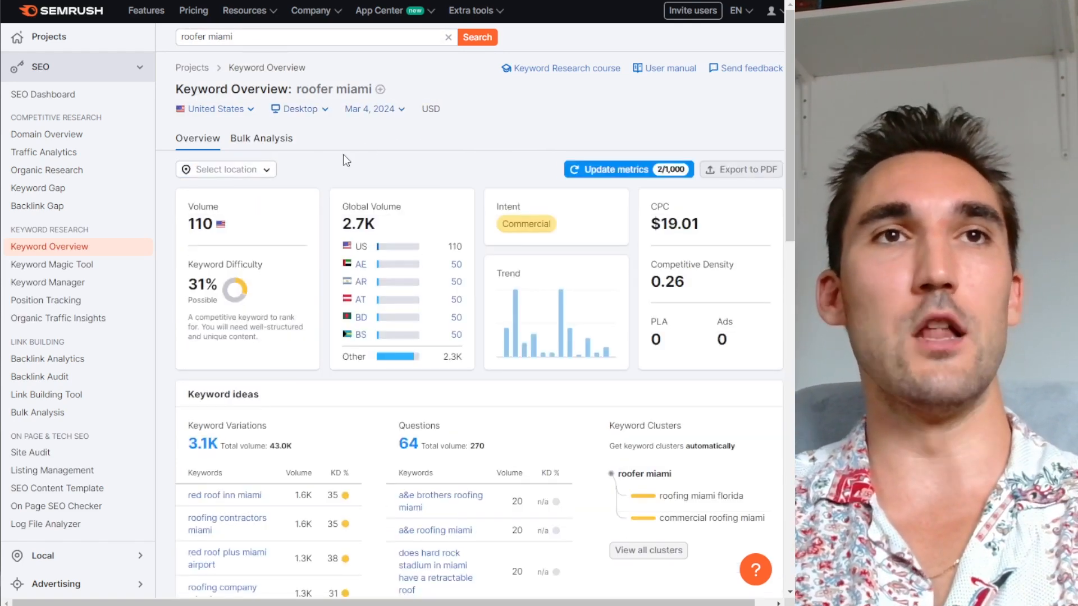
- Scroll through the 'roofer miami' metrics and Keyword ideas panels showing 3.1K variations
scroll("down", 3)
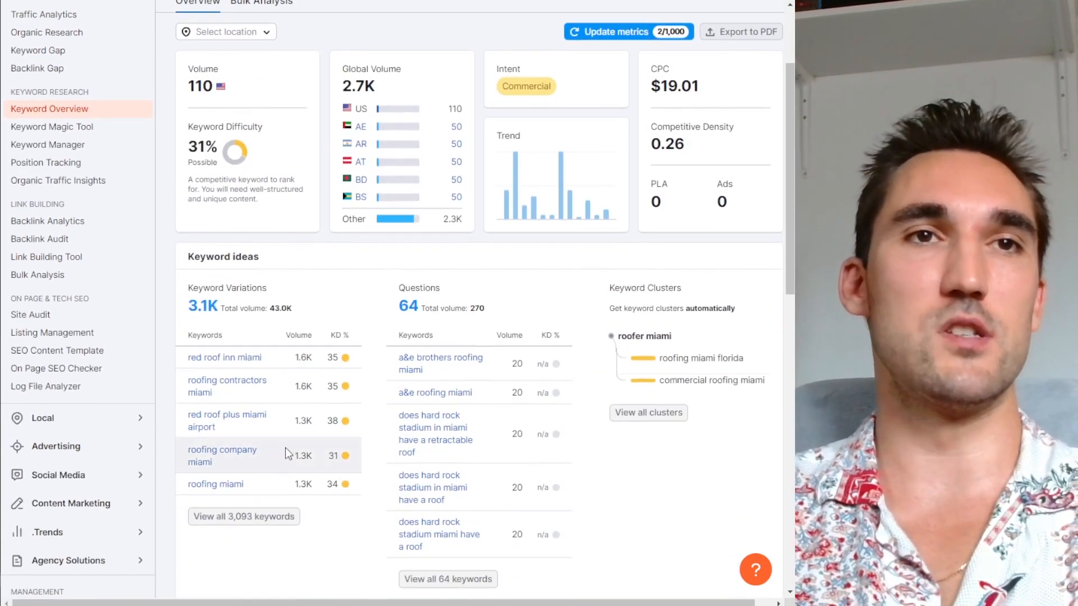
scroll("down", 3)
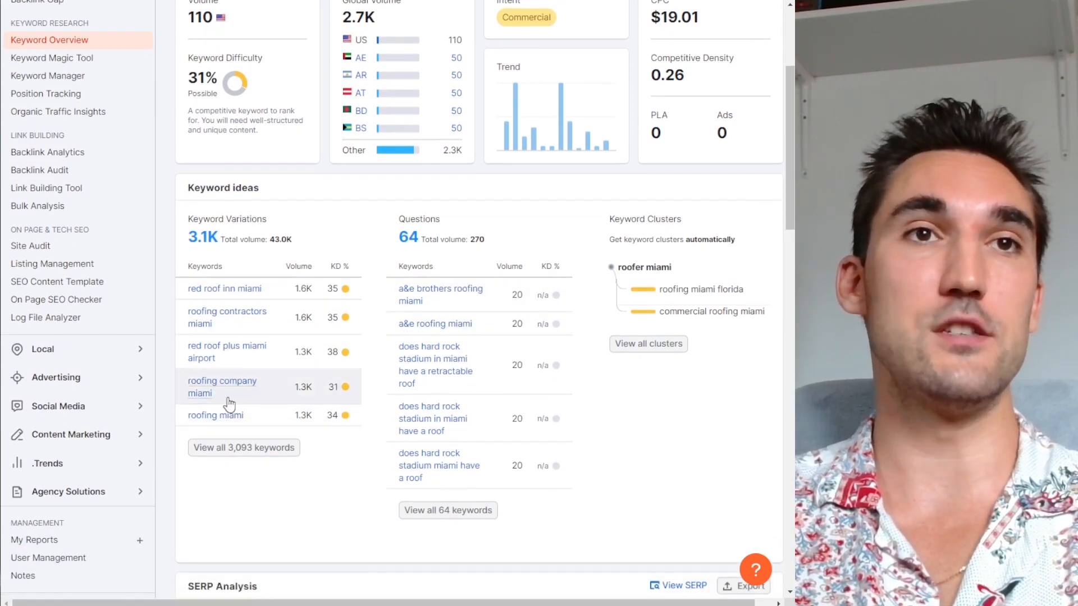
scroll("down", 3)
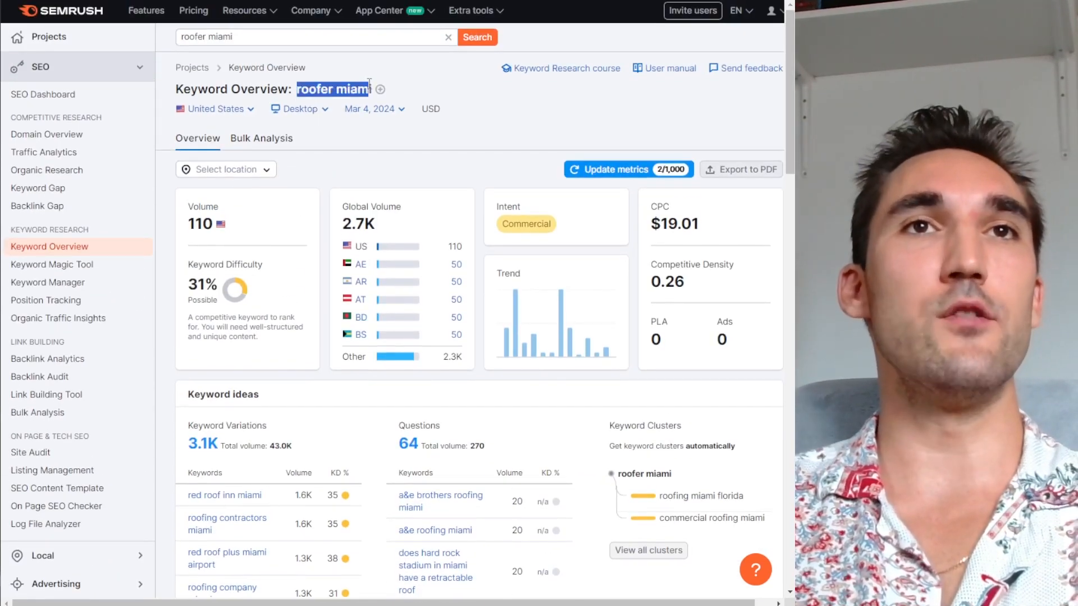
scroll("down", 3)
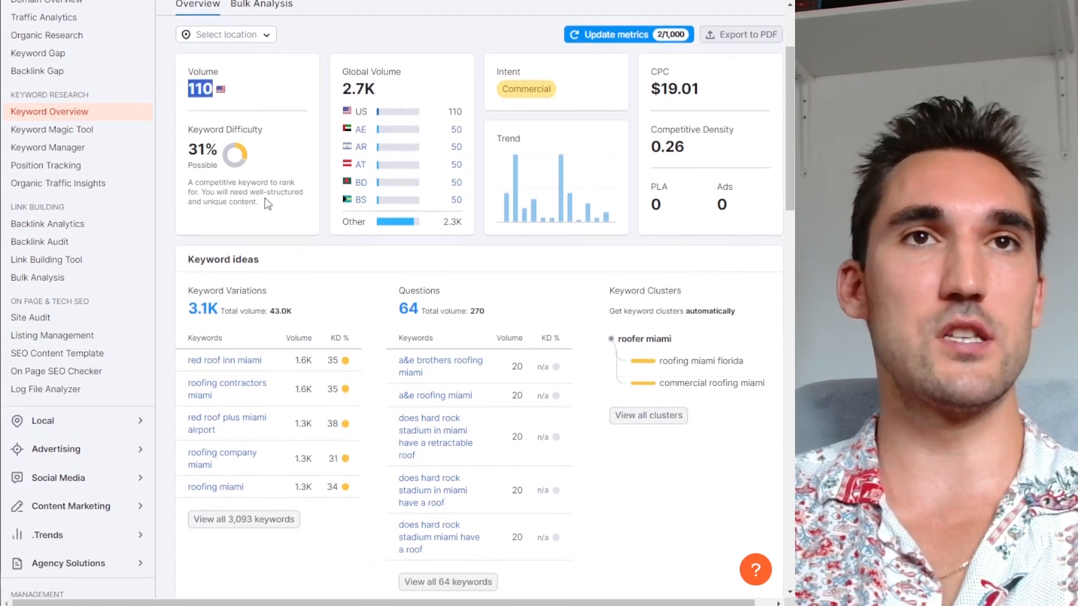
scroll("down", 3)
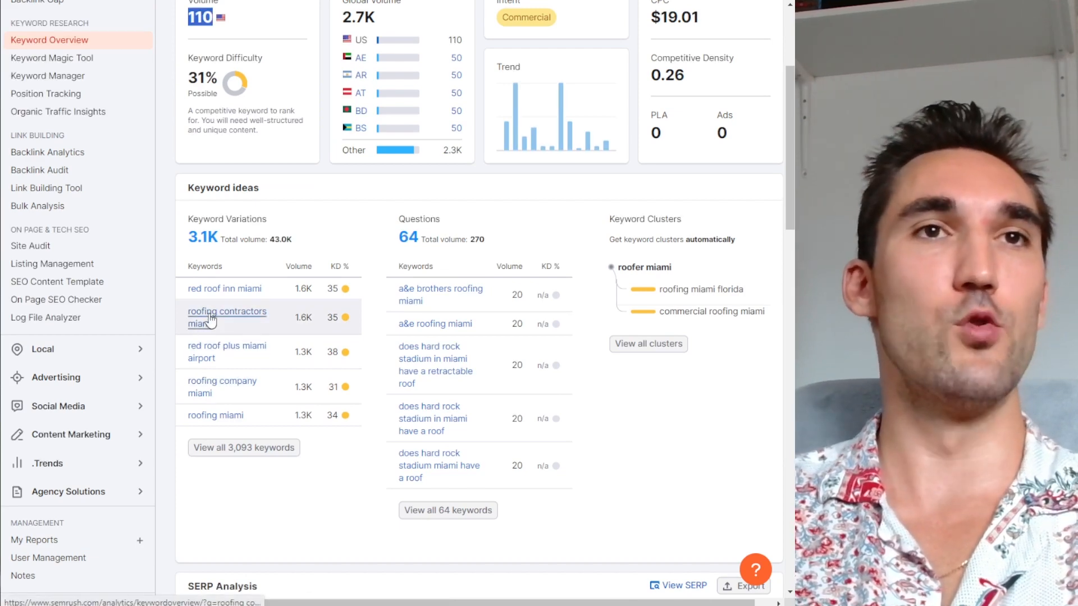
left_click(226, 317)
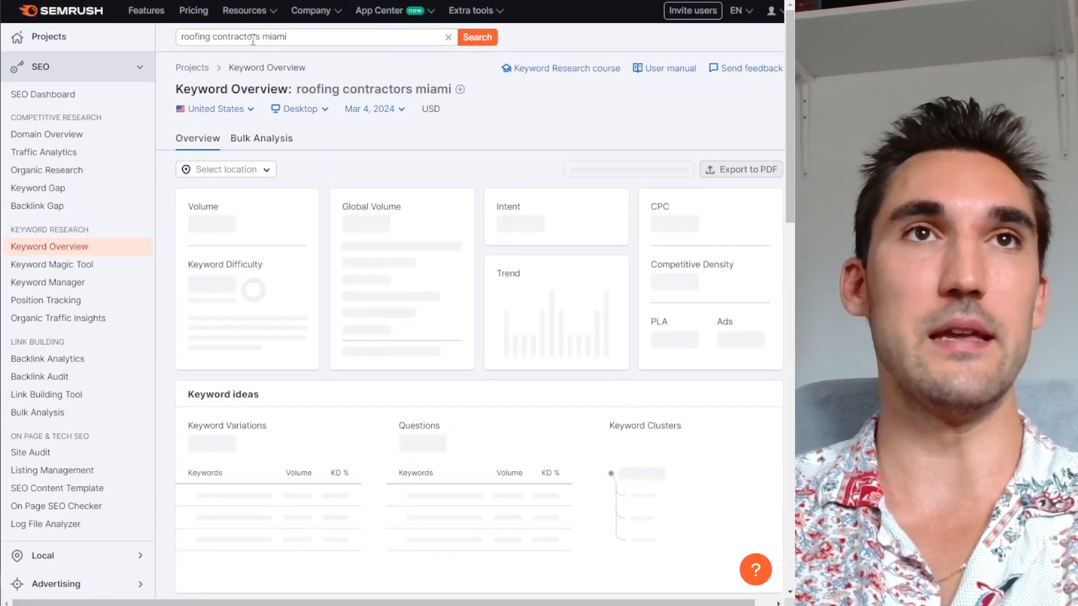
scroll("down", 3)
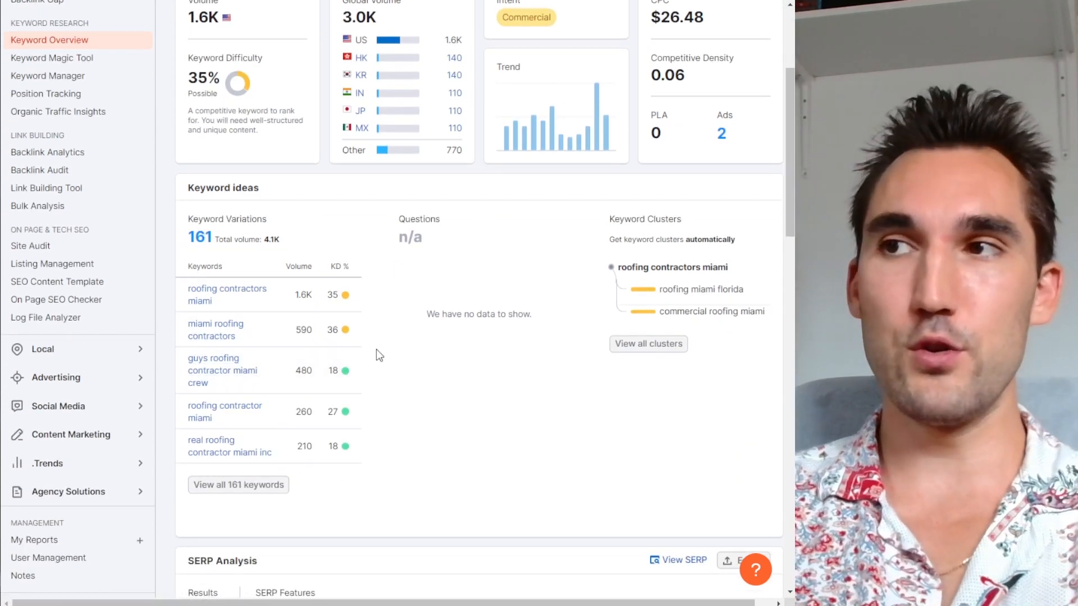
scroll("down", 3)
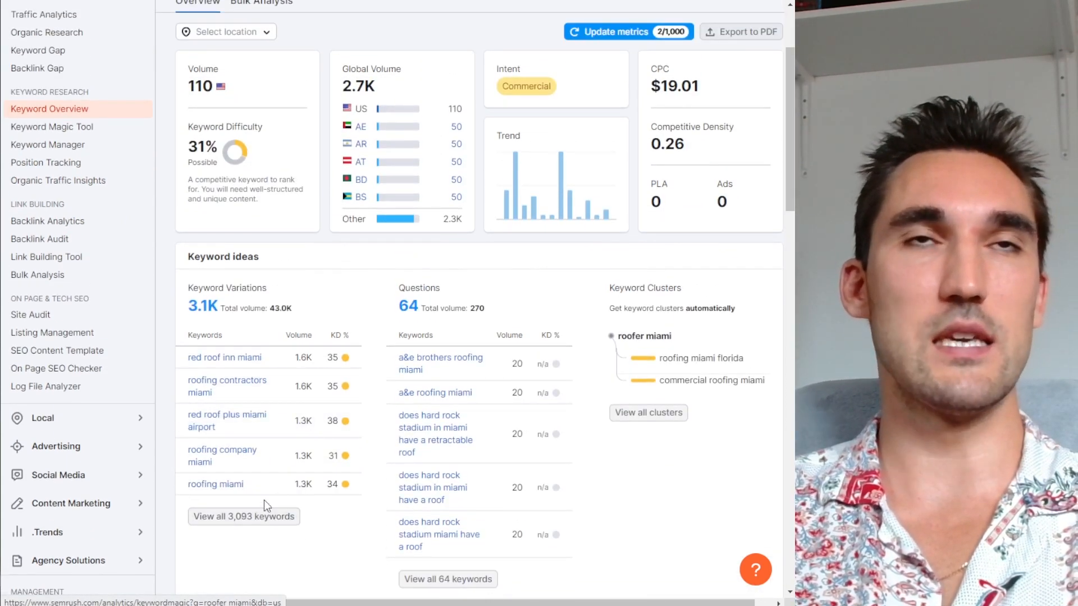
- Show all 3,093 'roofer miami' keyword variations and look up 'roof replacement miami' in the top bar
left_click(52, 127)
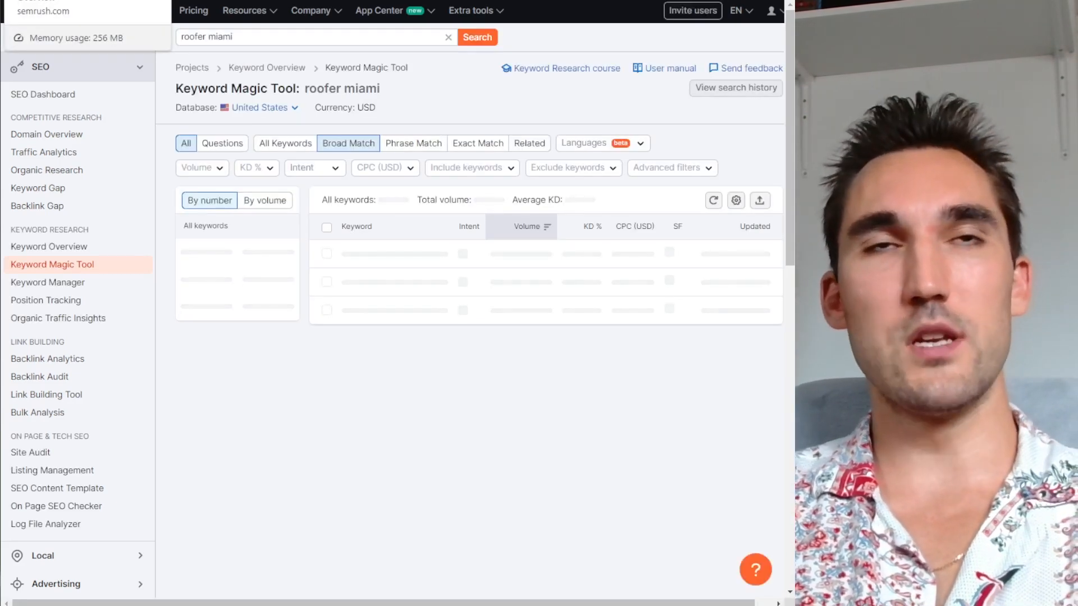
left_click(48, 246)
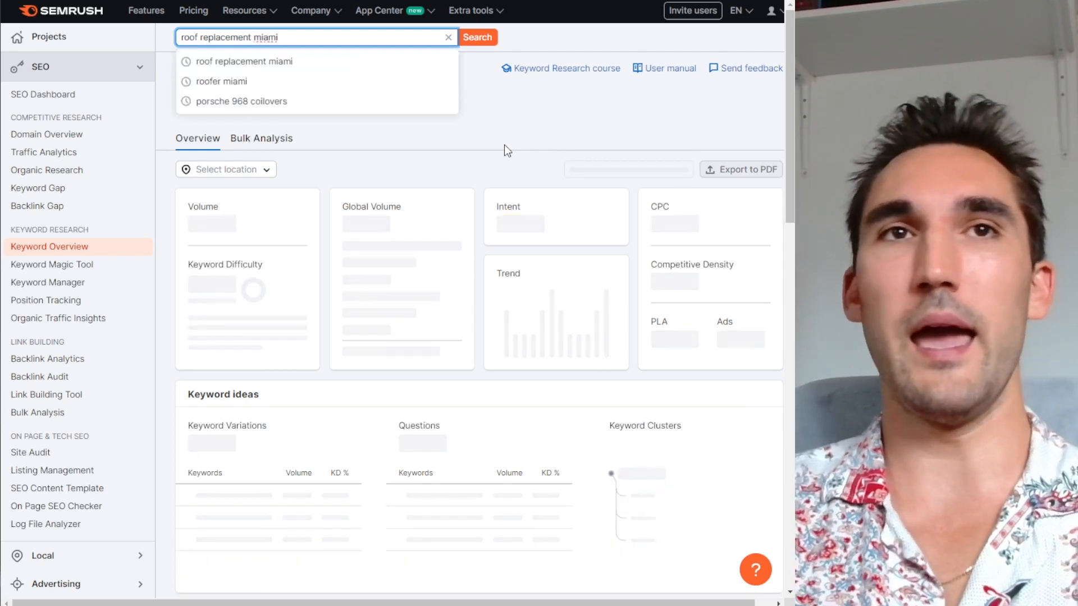
left_click(477, 37)
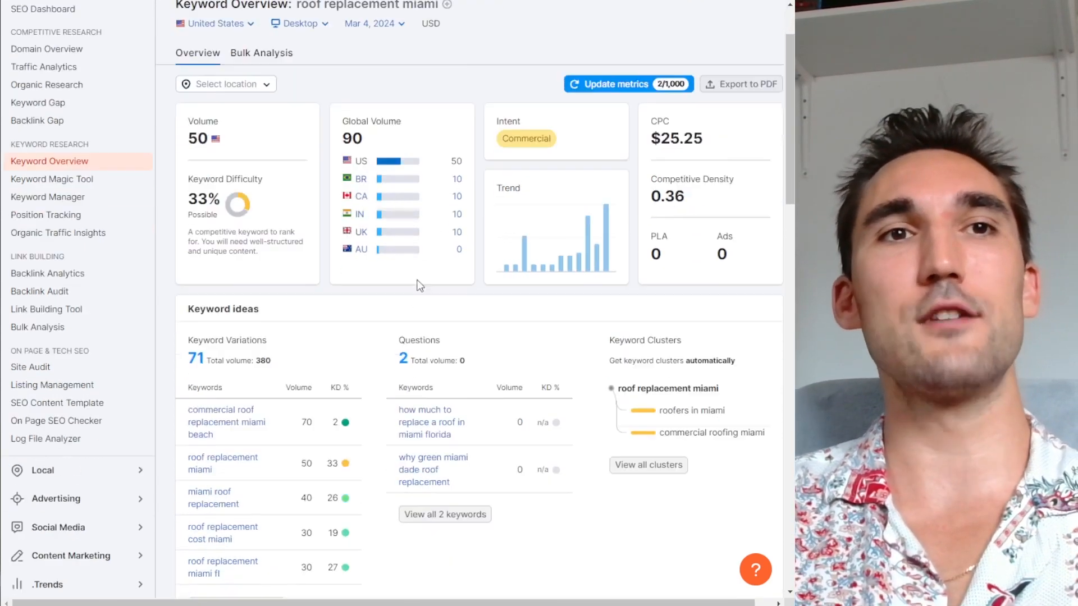
scroll("down", 3)
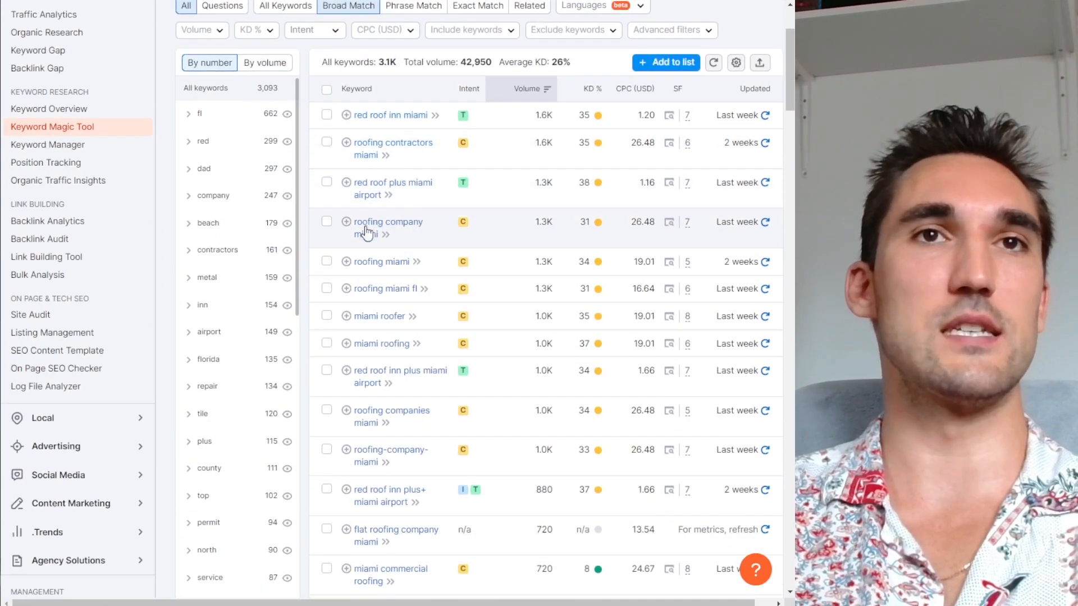
- Scroll the volume-sorted keyword list down to the 200–300 range around 'metal roof miami'
scroll("down", 3)
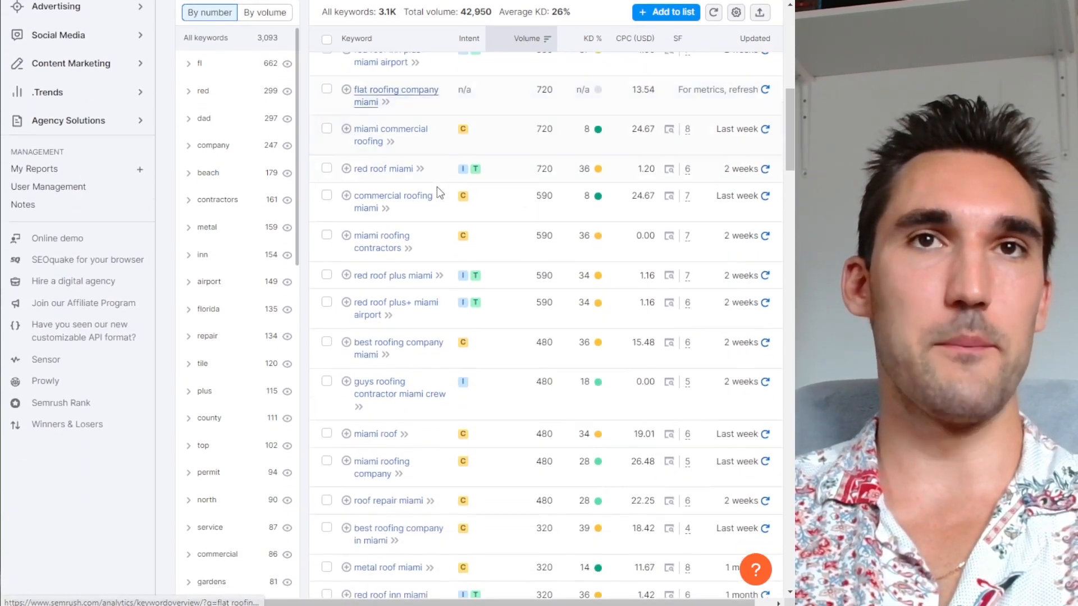
scroll("down", 3)
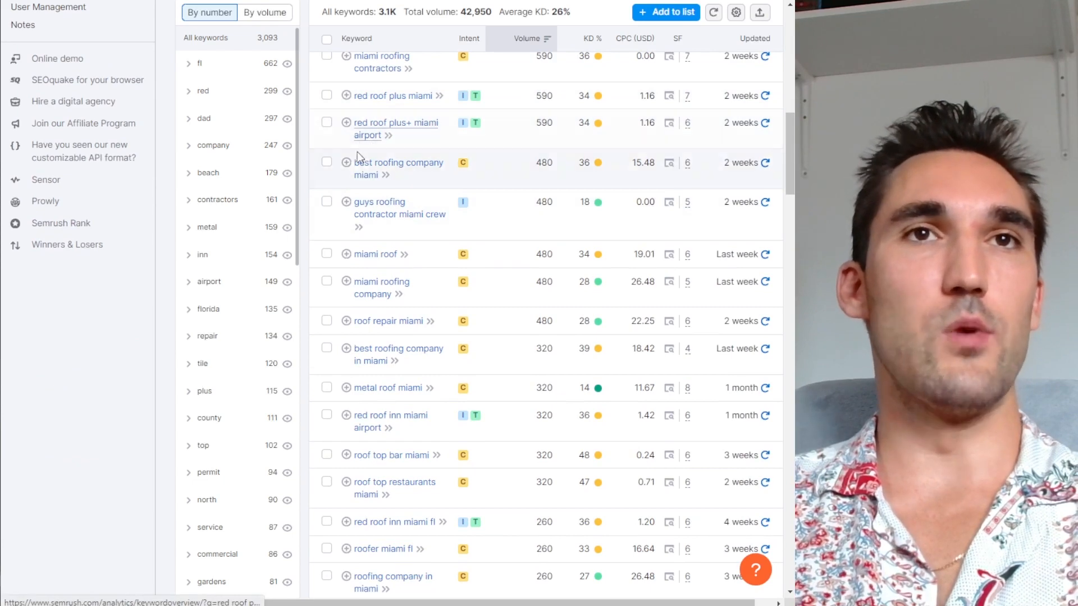
scroll("down", 3)
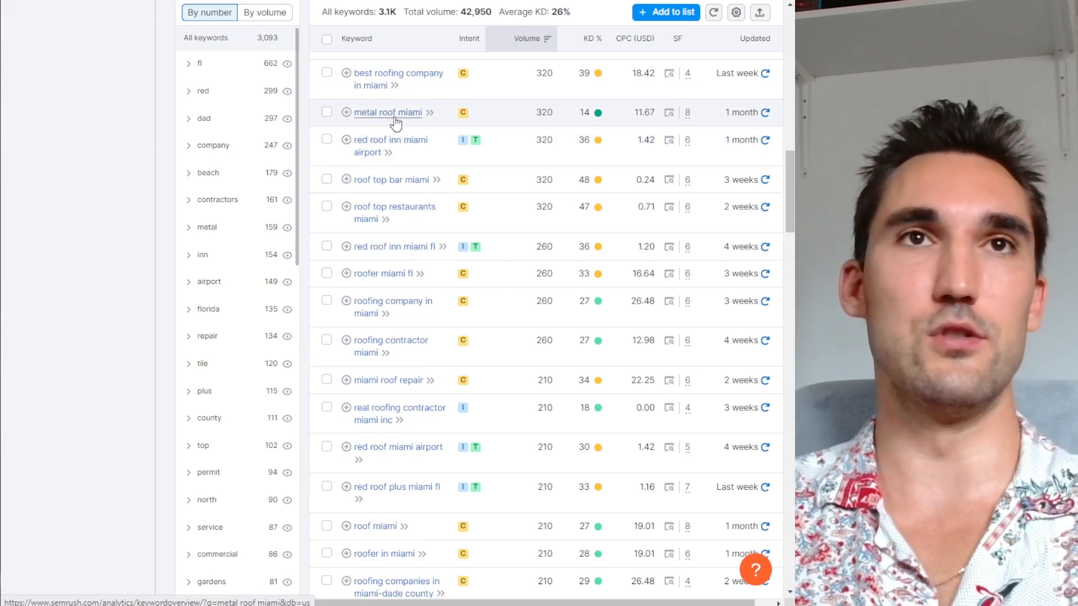
- View the 'metal roof miami' overview with 320 volume, 14% difficulty and 159 variations
left_click(387, 113)
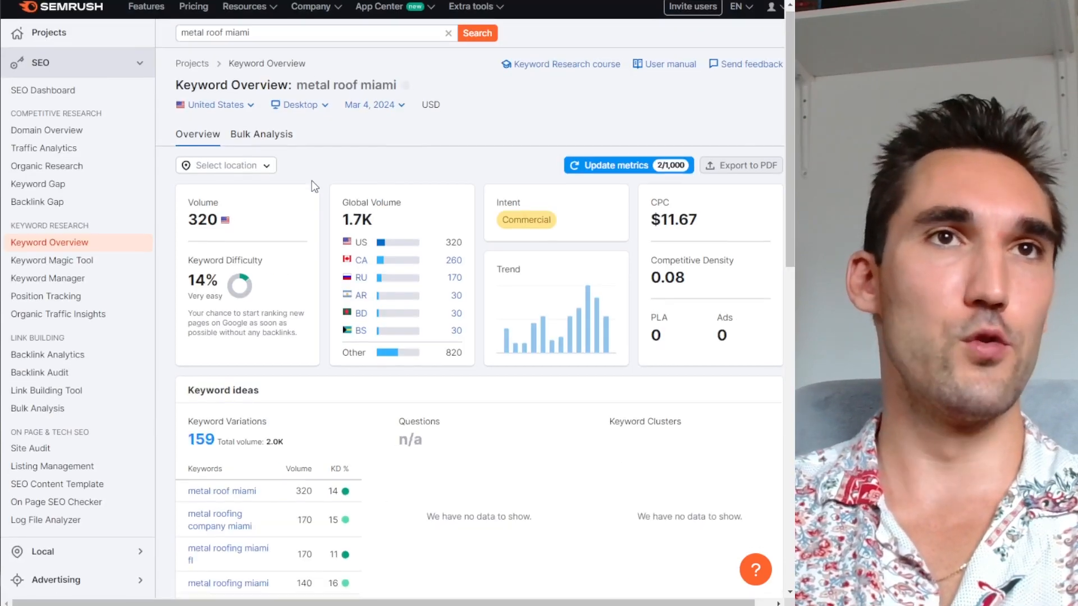
scroll("down", 3)
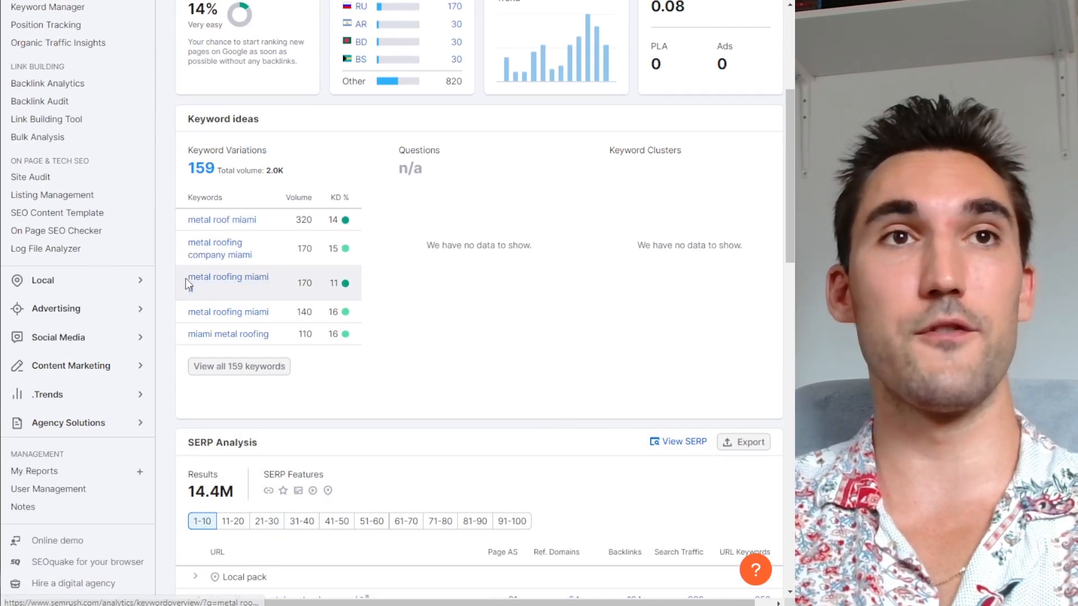
double_click(228, 276)
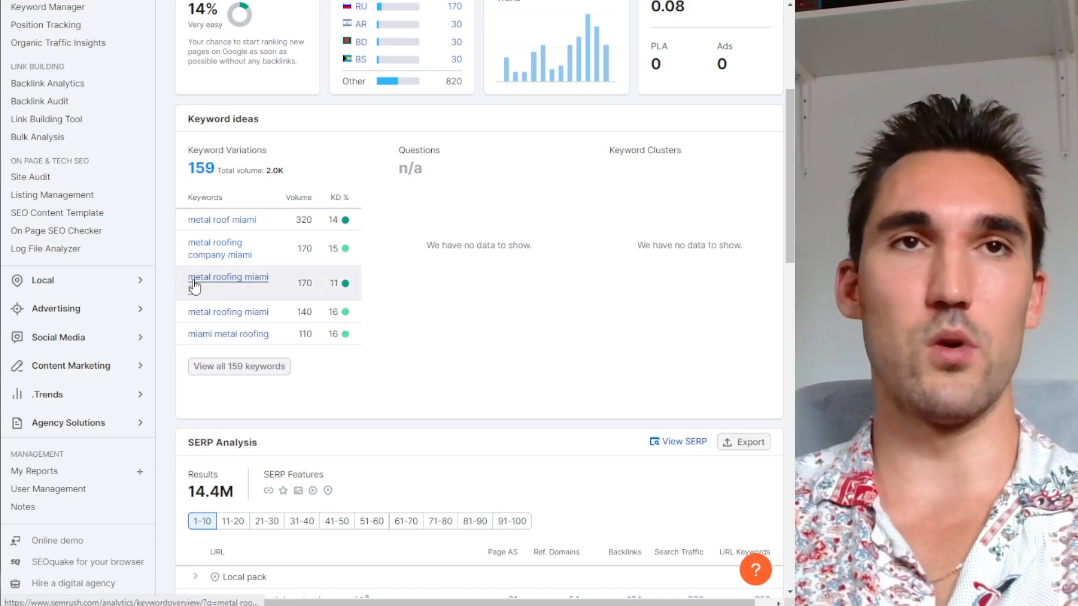
- Return to the 'roofer miami' keyword list and scroll into the 140–170 volume terms like 'roof cleaning miami'
left_click(238, 366)
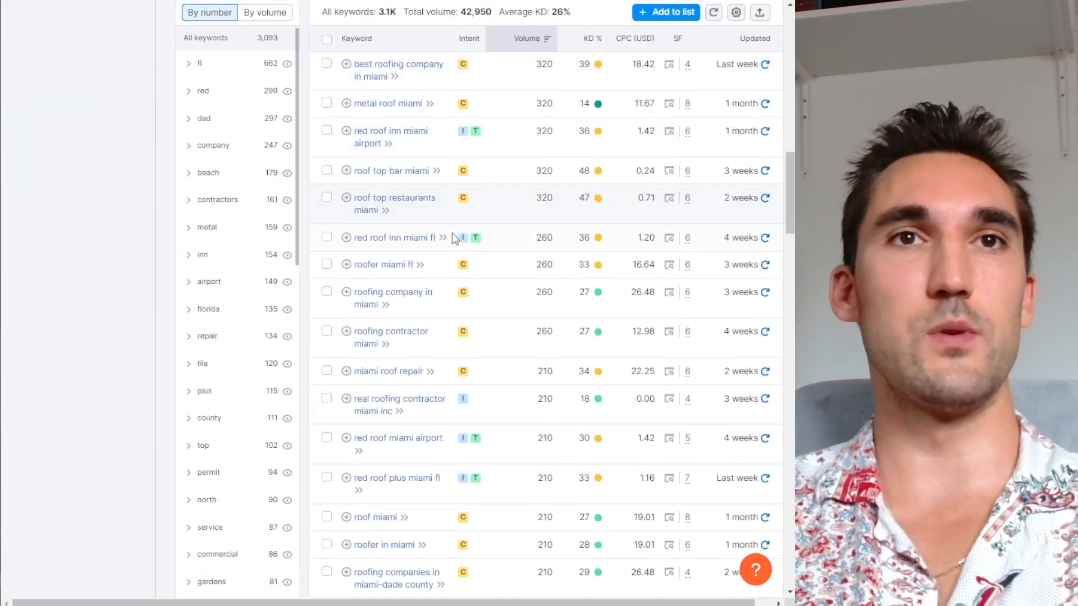
scroll("down", 3)
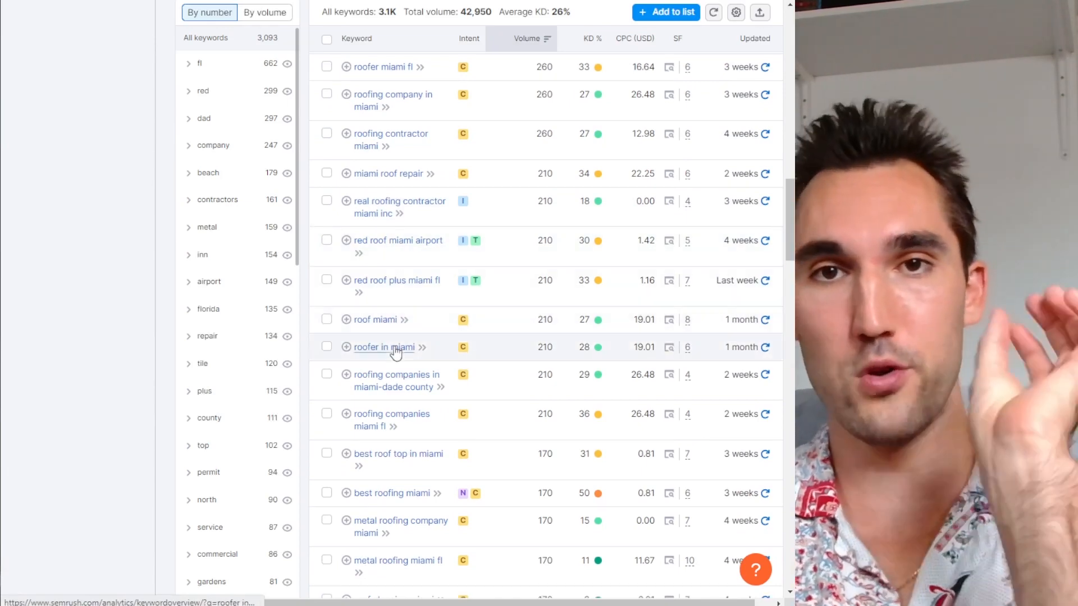
scroll("down", 3)
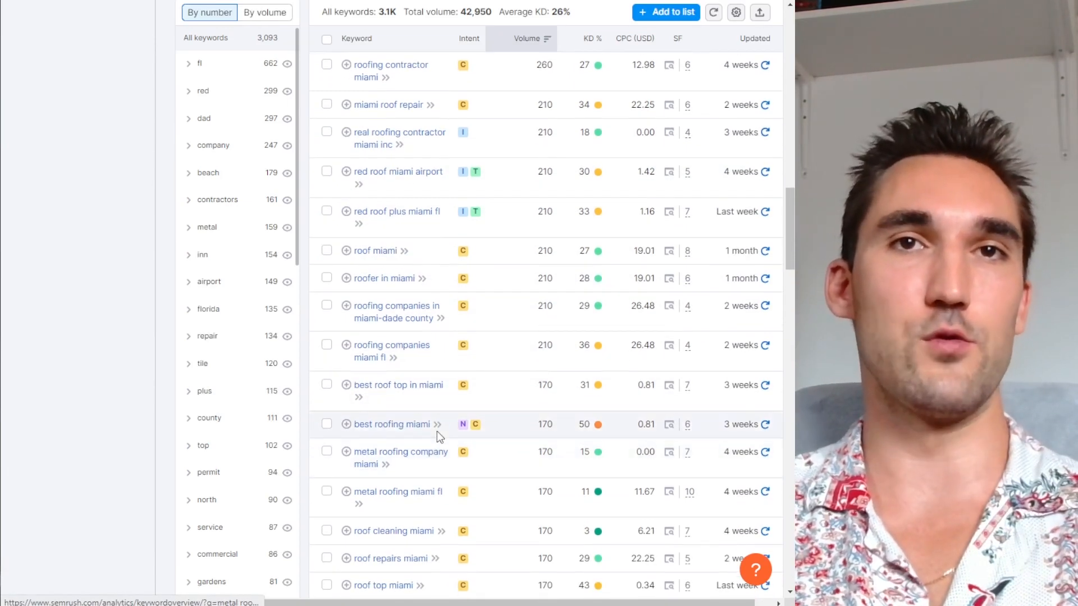
scroll("down", 3)
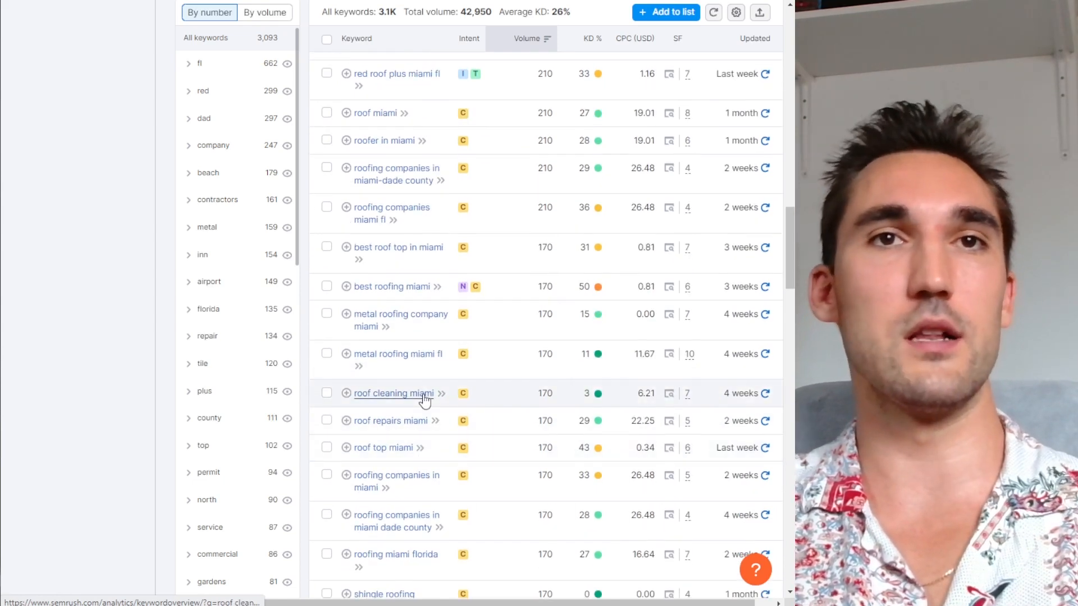
scroll("down", 3)
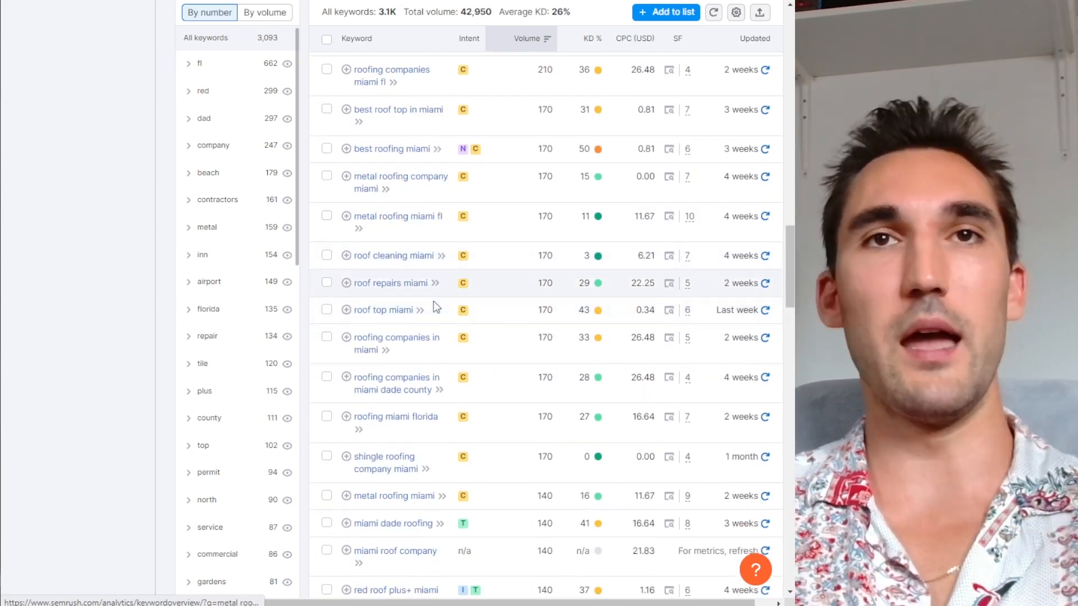
scroll("down", 3)
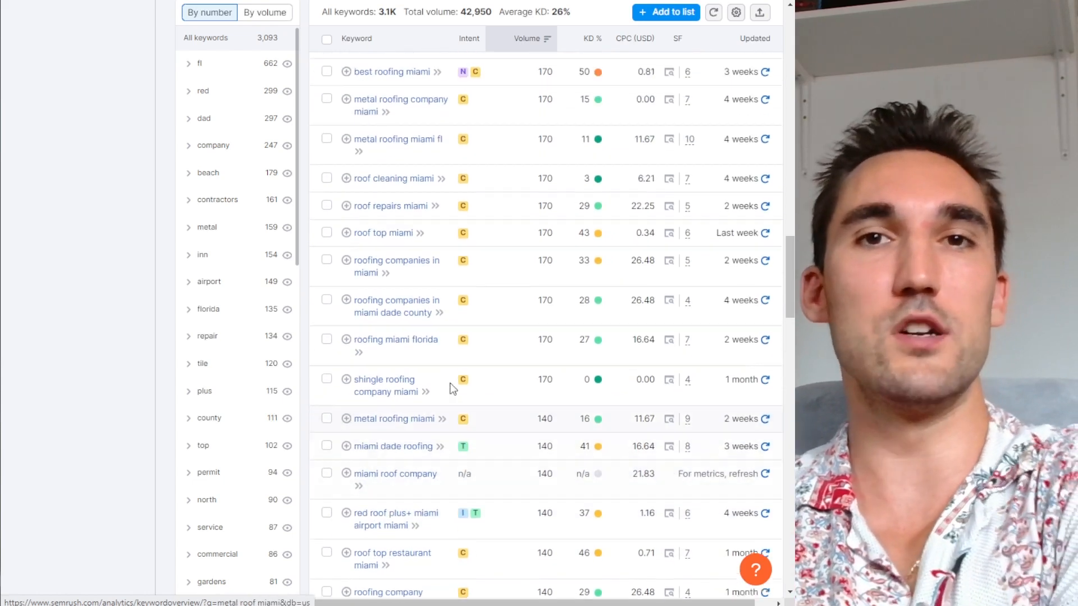
scroll("down", 3)
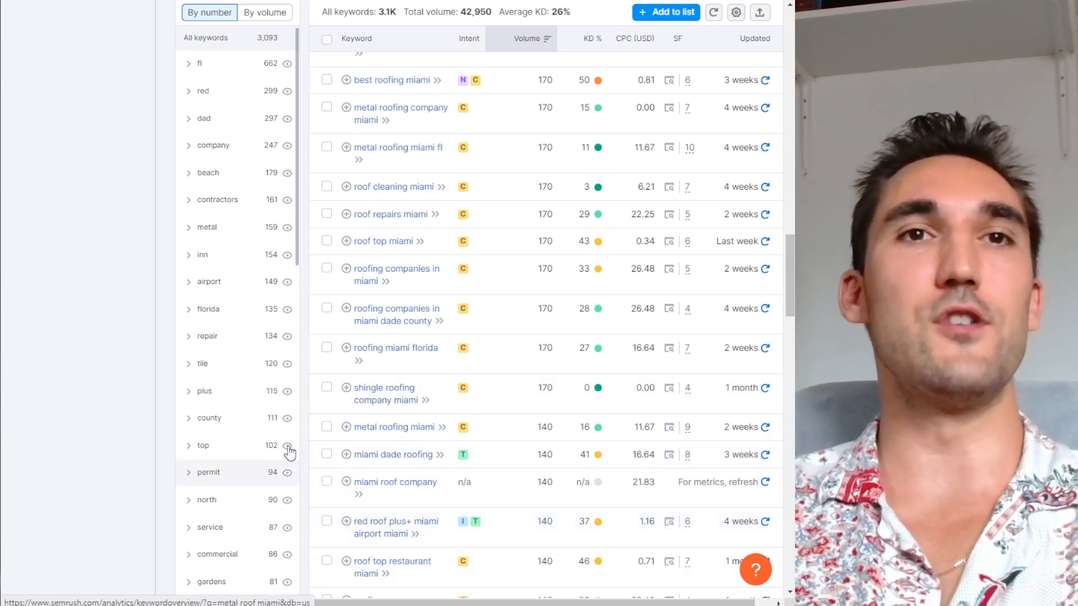
mouse_move(431, 450)
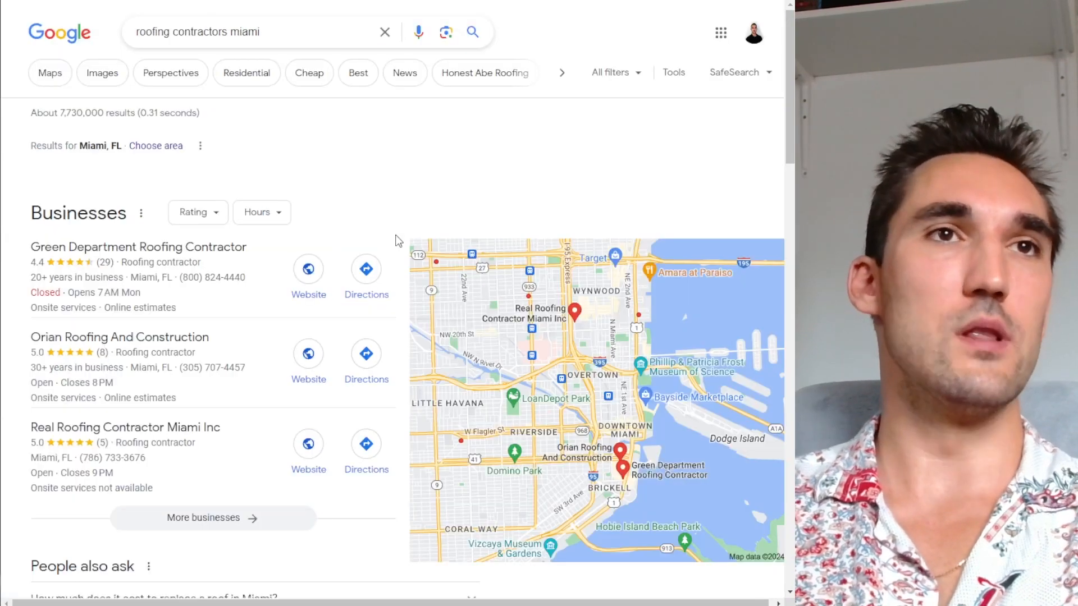
- Scroll Google results for 'roofing contractors miami' past the map pack into organic listings
scroll("down", 3)
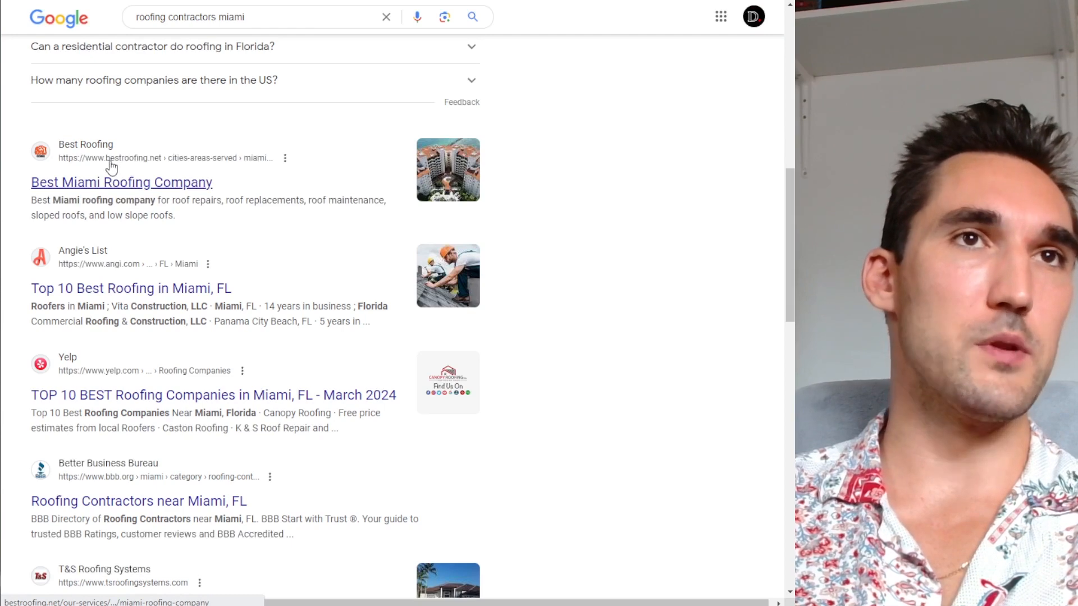
mouse_move(182, 176)
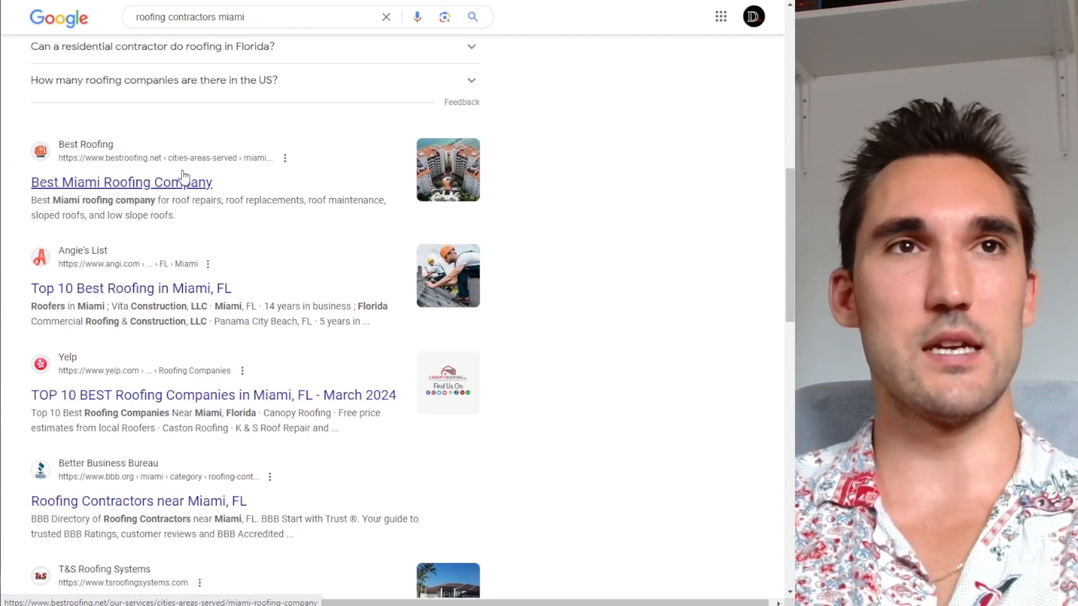
scroll("down", 3)
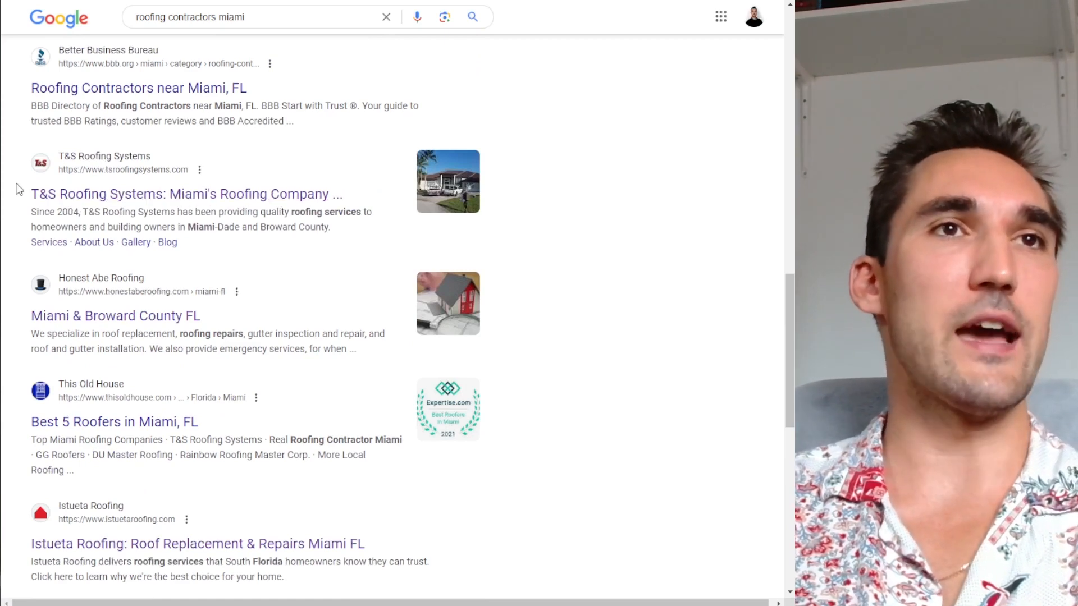
scroll("down", 3)
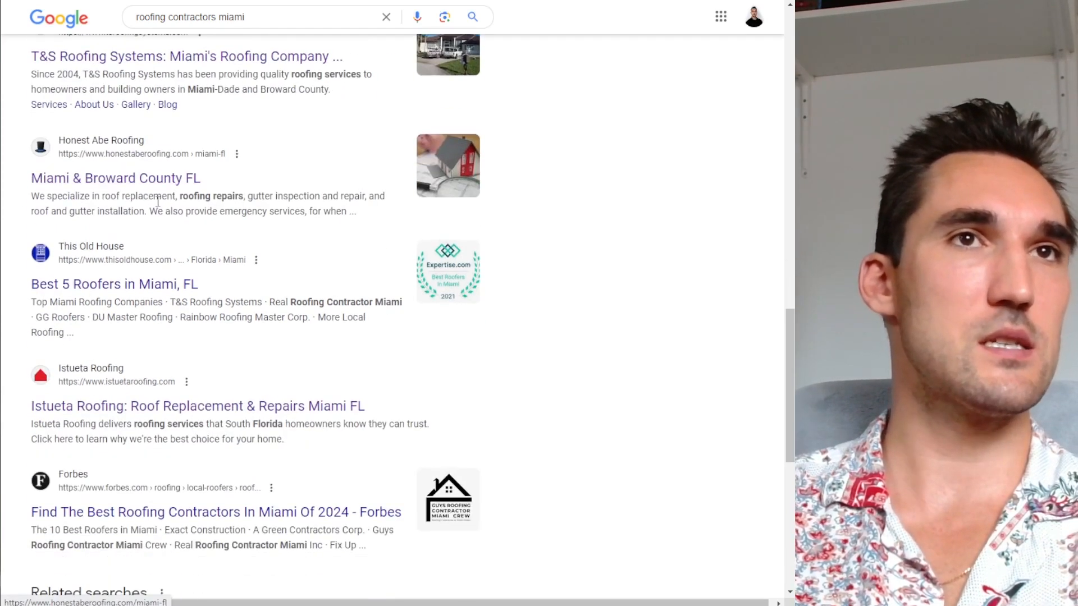
scroll("down", 3)
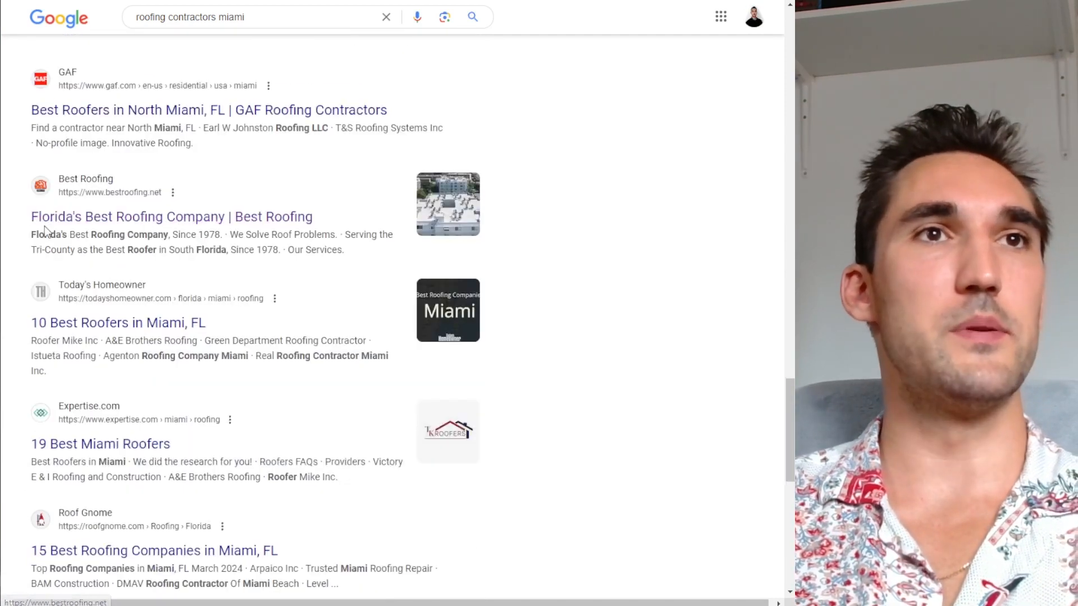
scroll("down", 3)
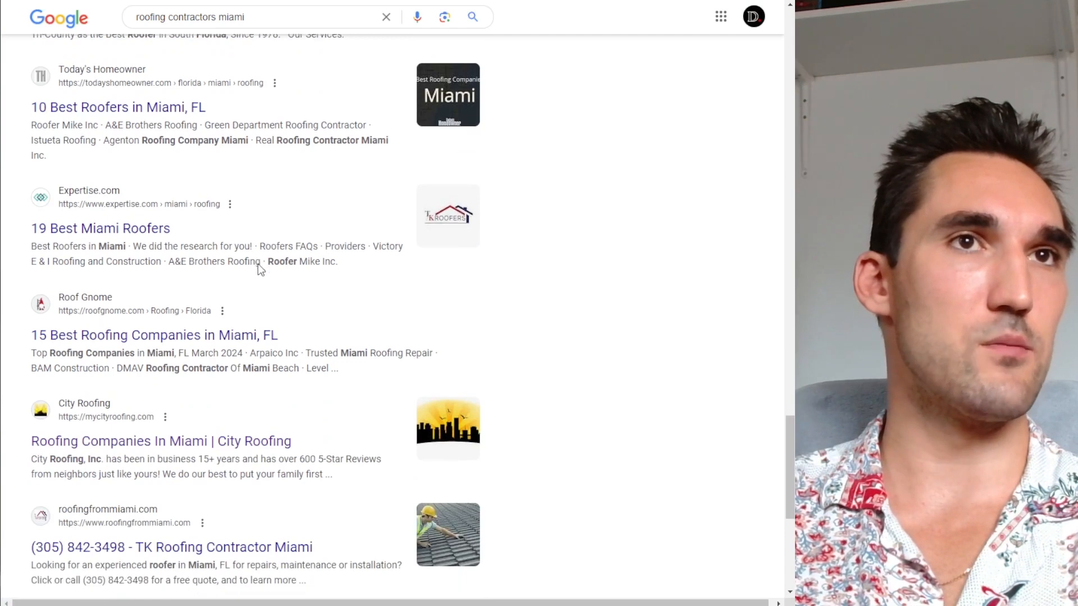
scroll("down", 3)
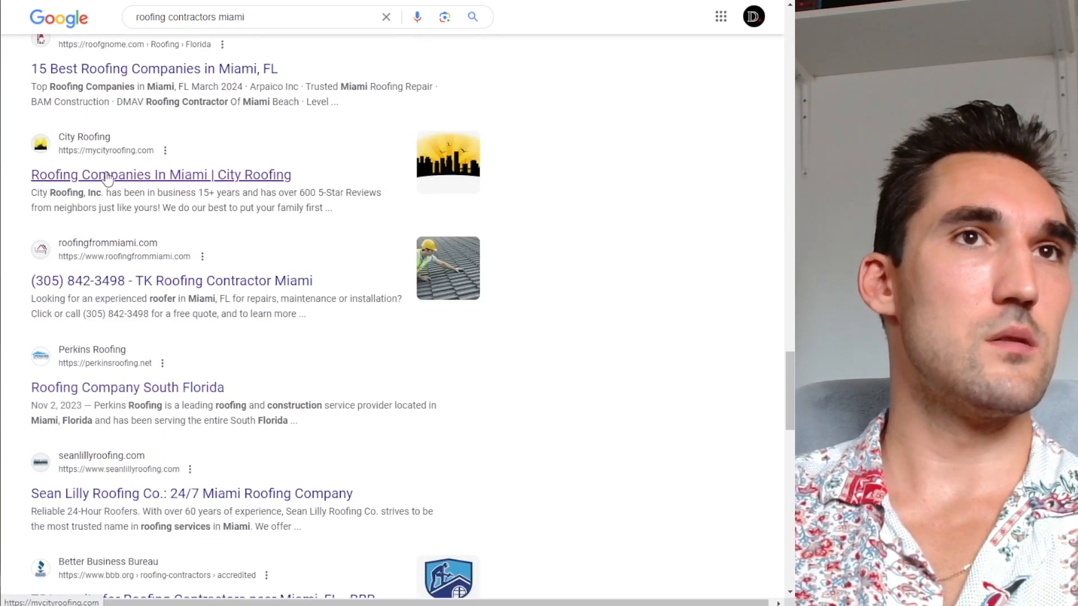
mouse_move(280, 296)
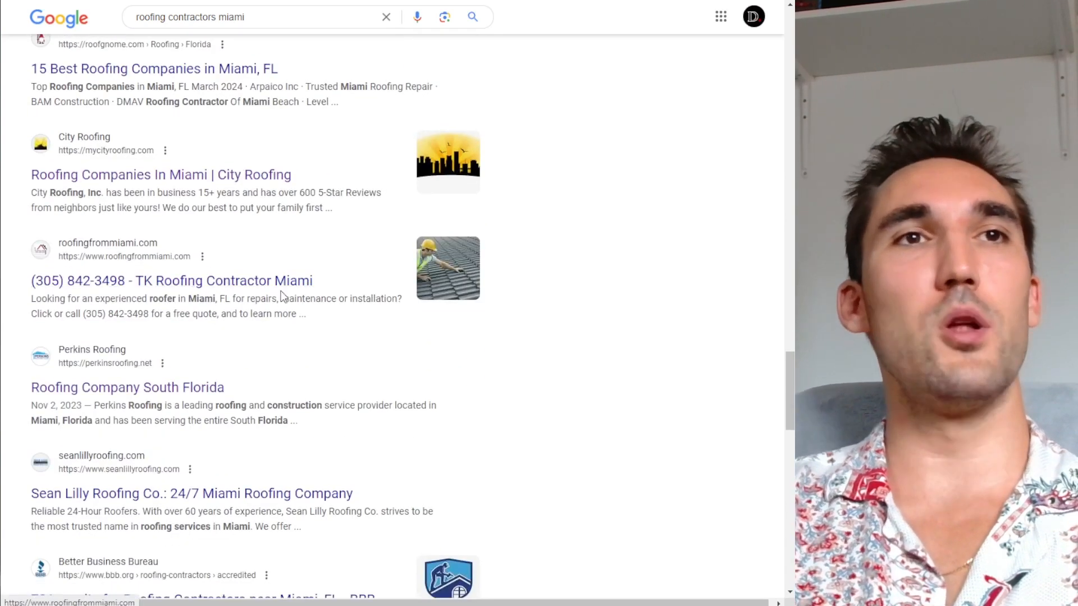
mouse_move(234, 288)
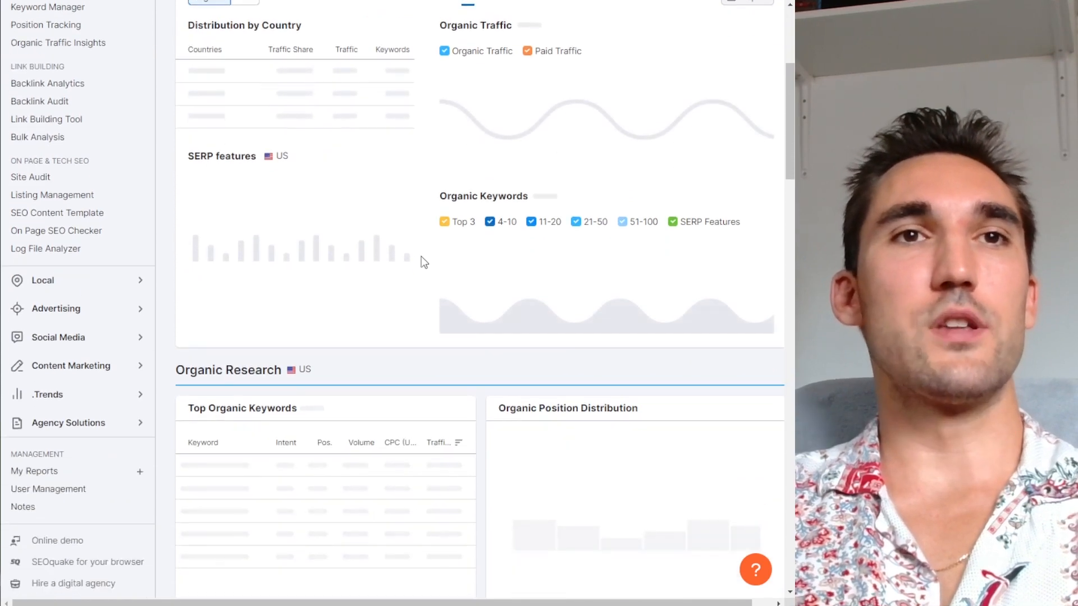
- Reload the crashed tsroofingsystems.com Organic Research report and scroll into its Positions table
scroll("down", 3)
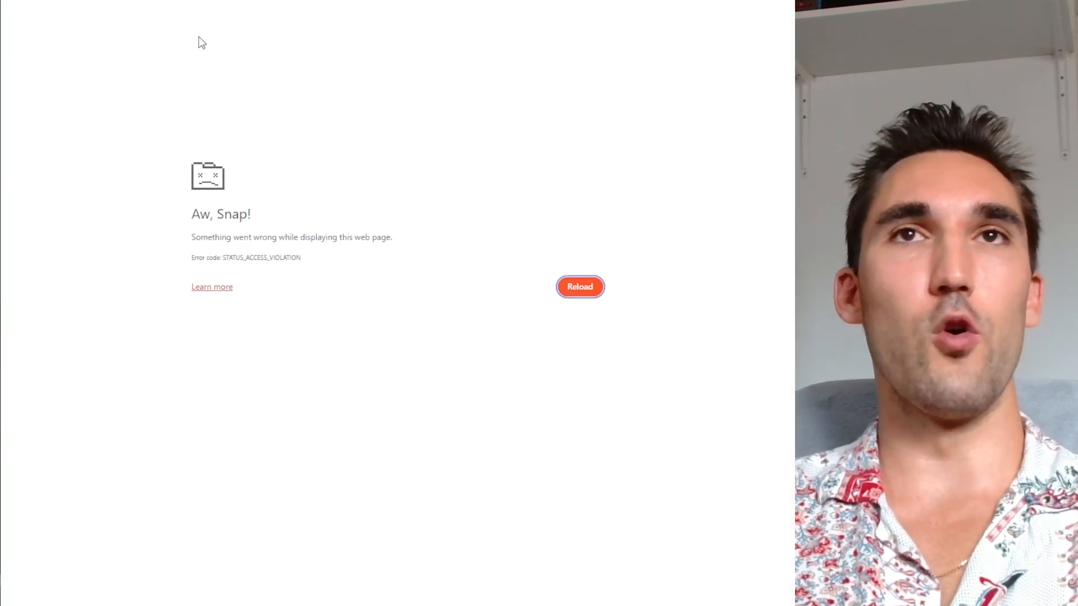
left_click(579, 287)
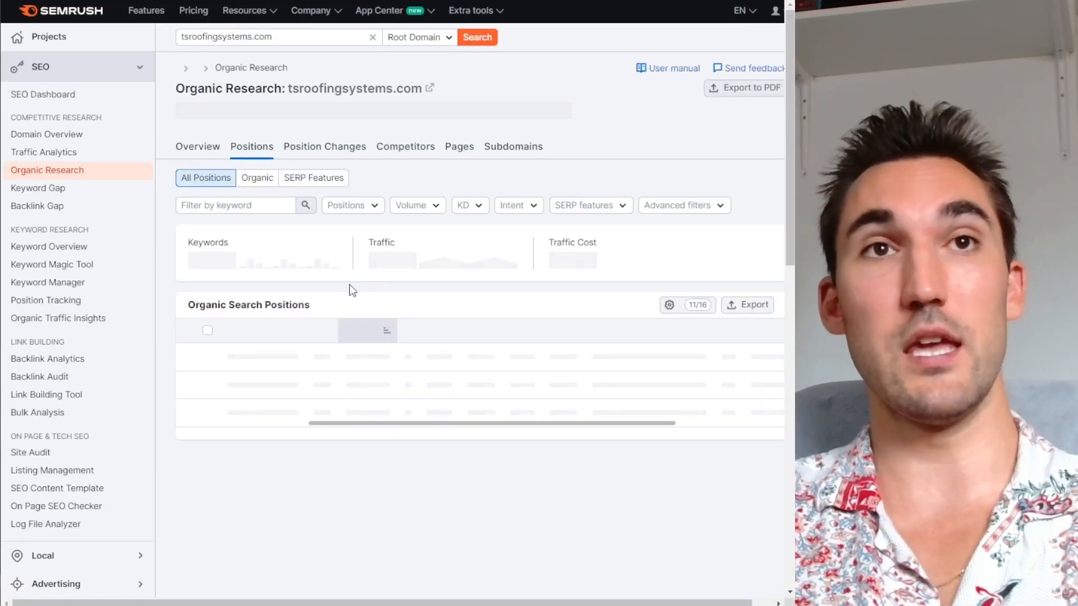
scroll("down", 3)
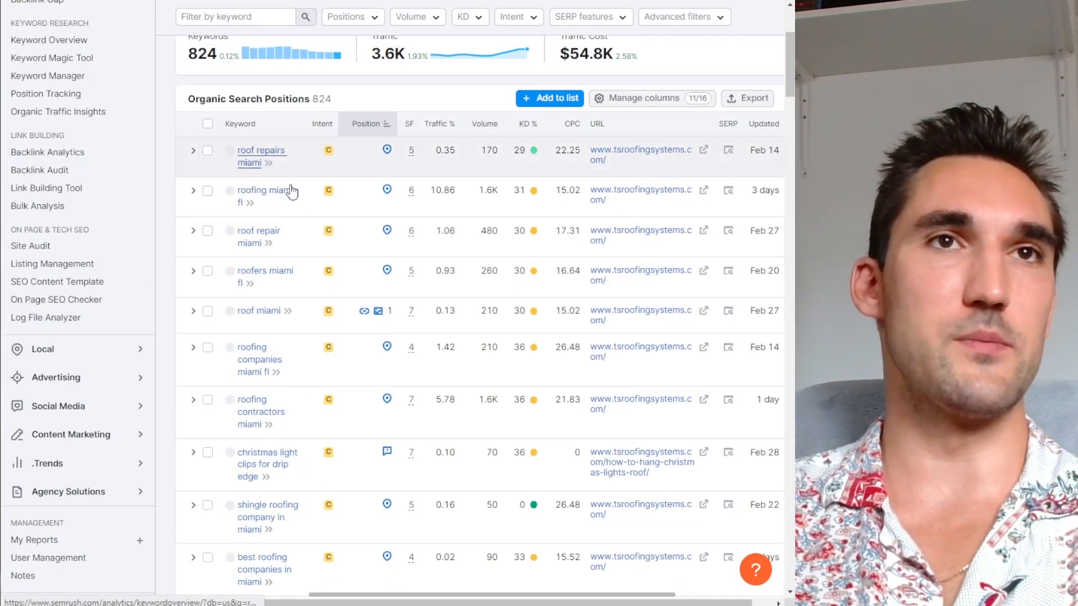
scroll("down", 3)
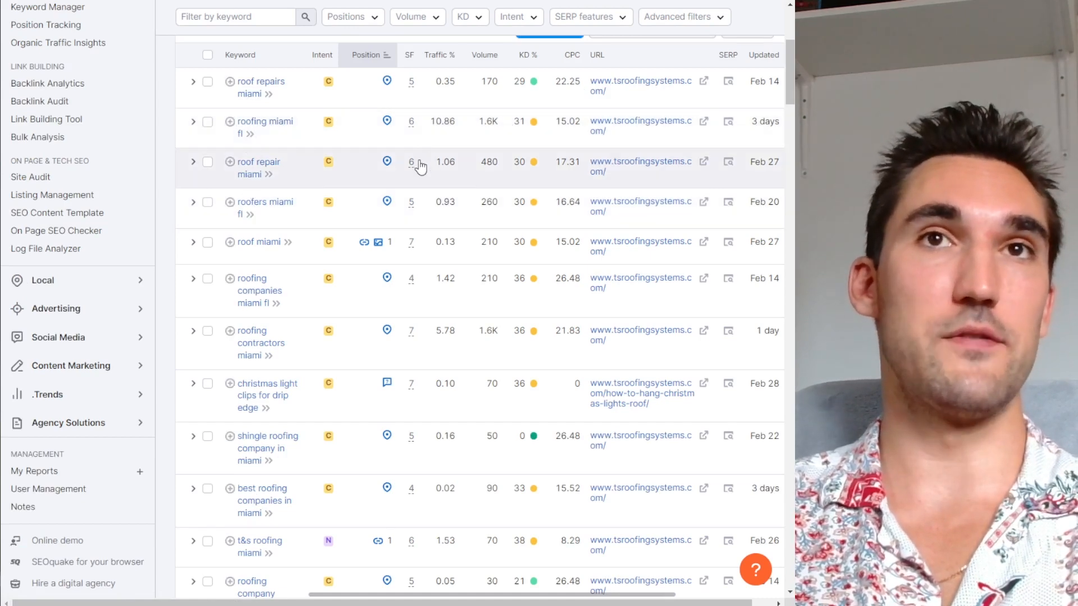
scroll("down", 3)
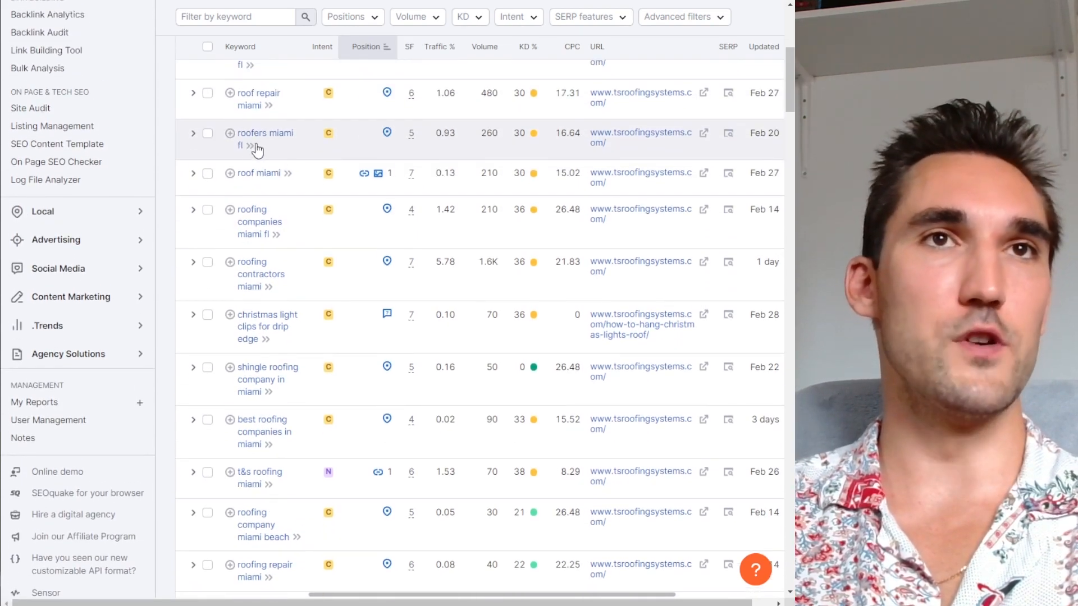
scroll("down", 3)
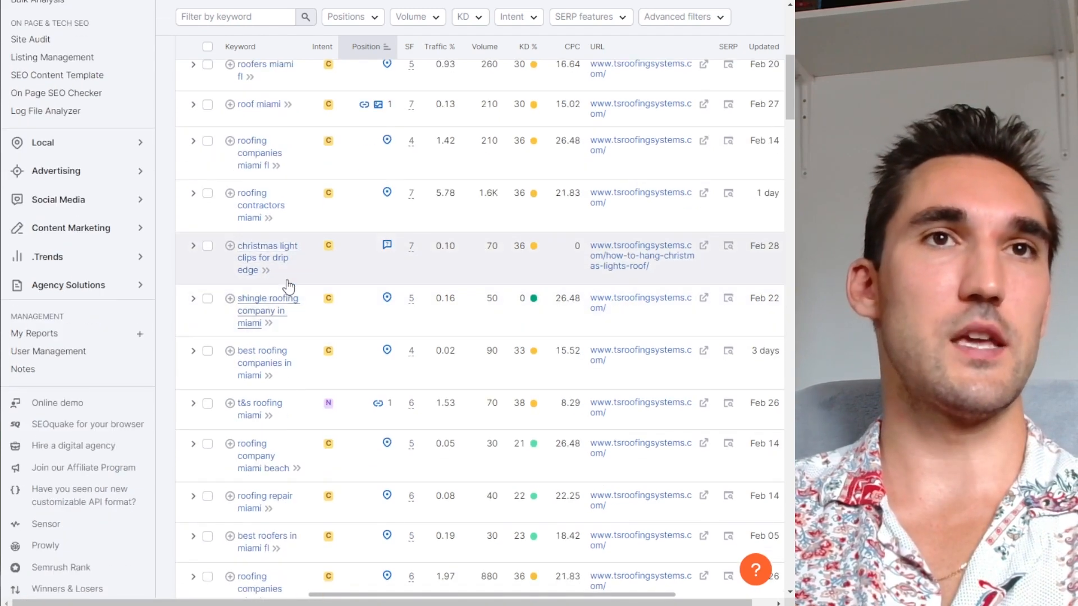
- Continue through the 824-keyword positions list and return toward the top of the report
scroll("down", 3)
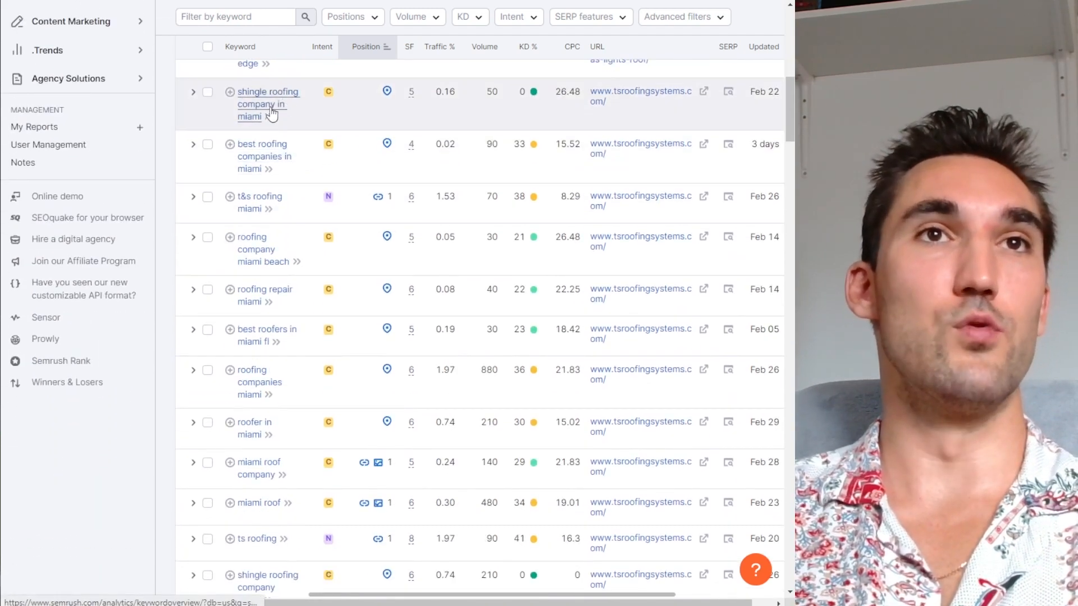
scroll("down", 3)
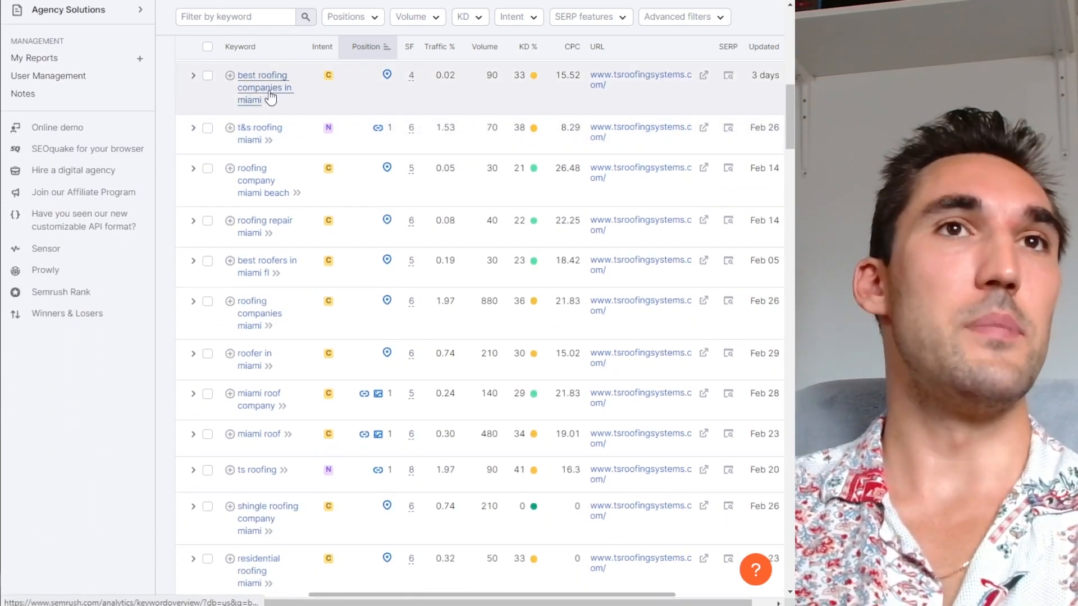
scroll("down", 3)
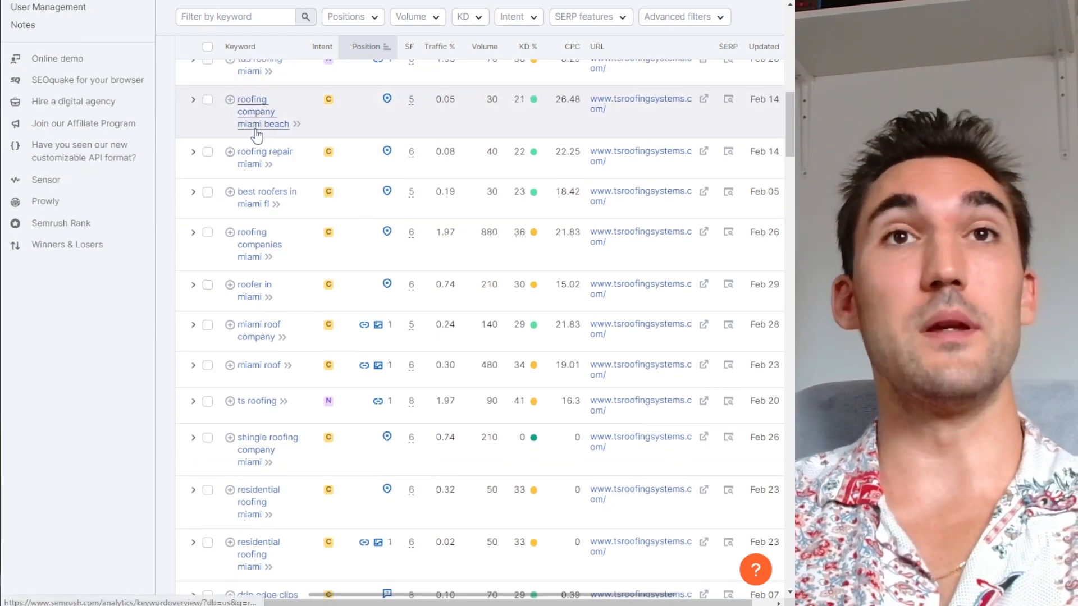
mouse_move(351, 131)
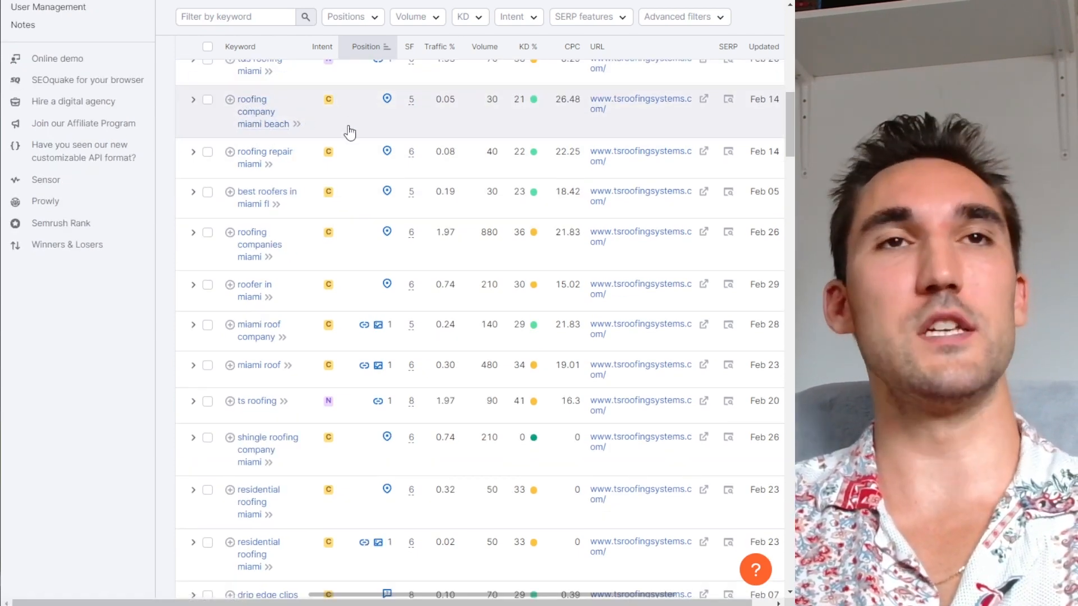
mouse_move(312, 132)
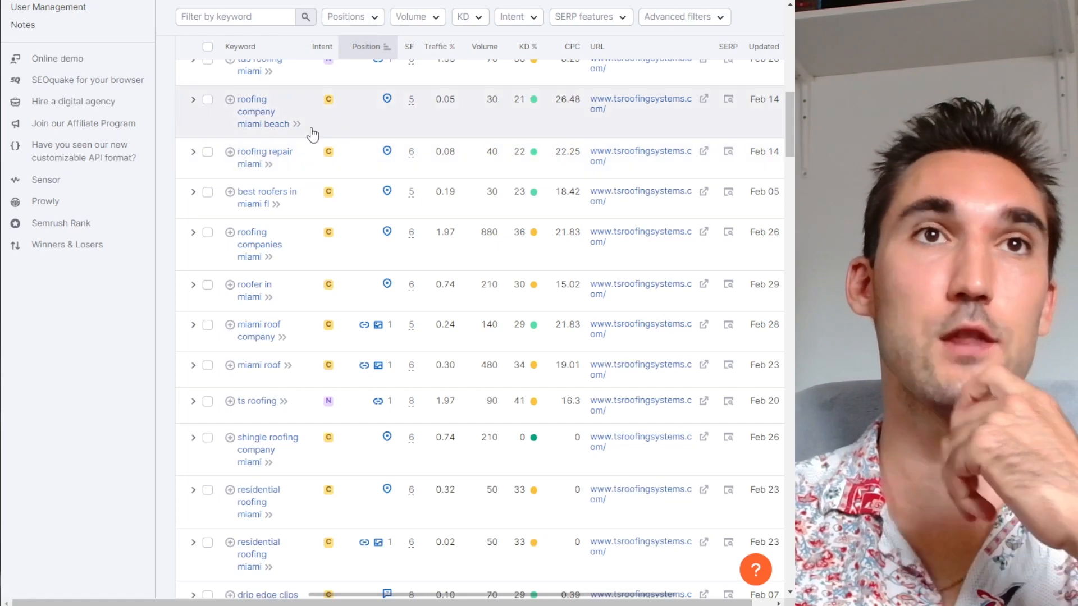
double_click(263, 124)
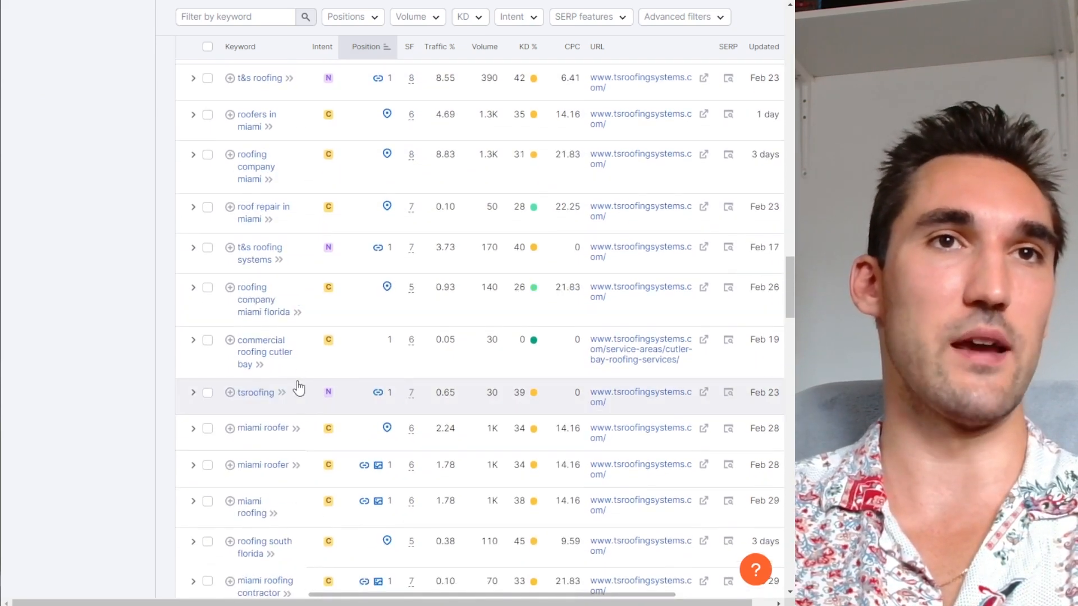
scroll("down", 3)
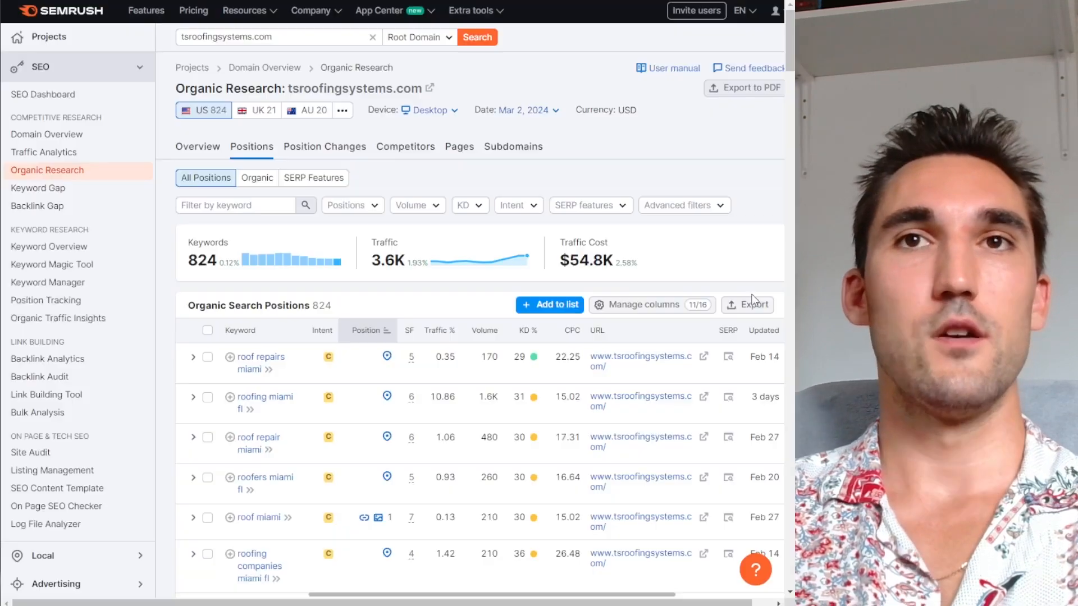
- Look up honestaberoofing.com and export all 2,388 organic keyword positions as a CSV file
left_click(754, 304)
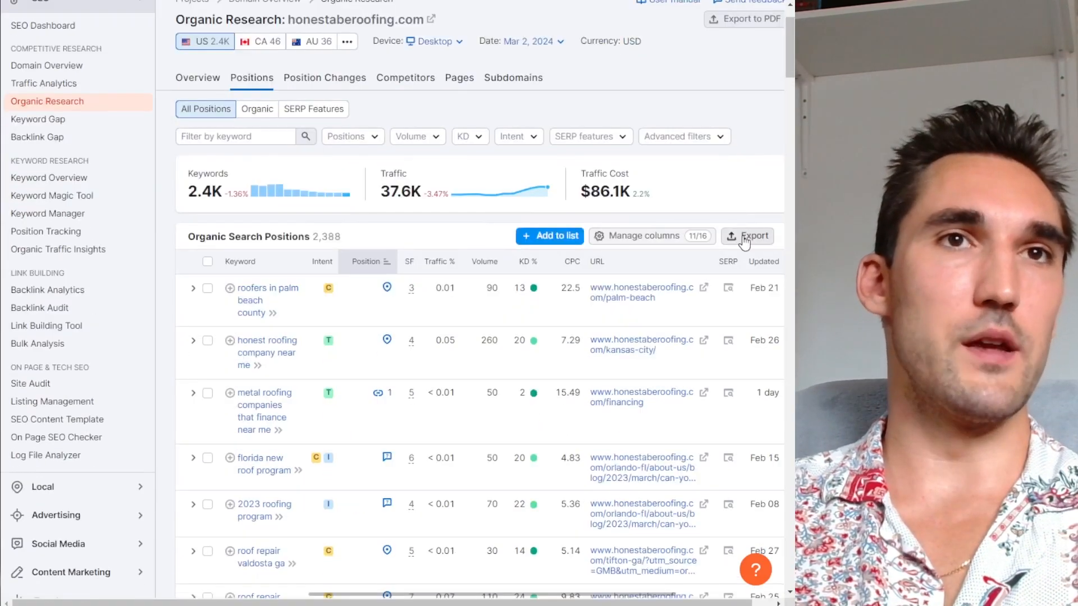
left_click(748, 236)
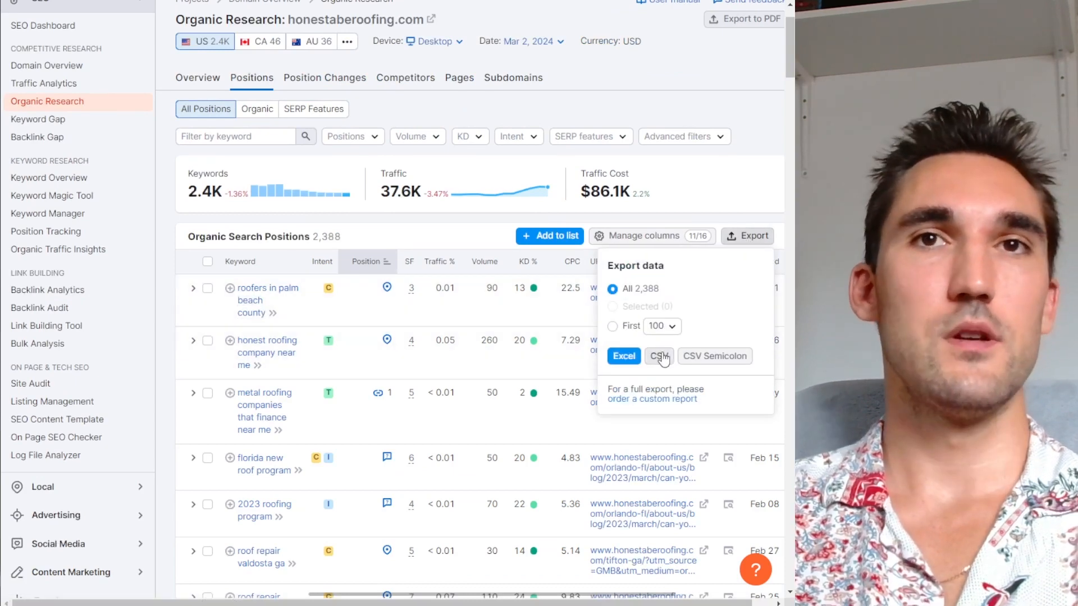
left_click(658, 356)
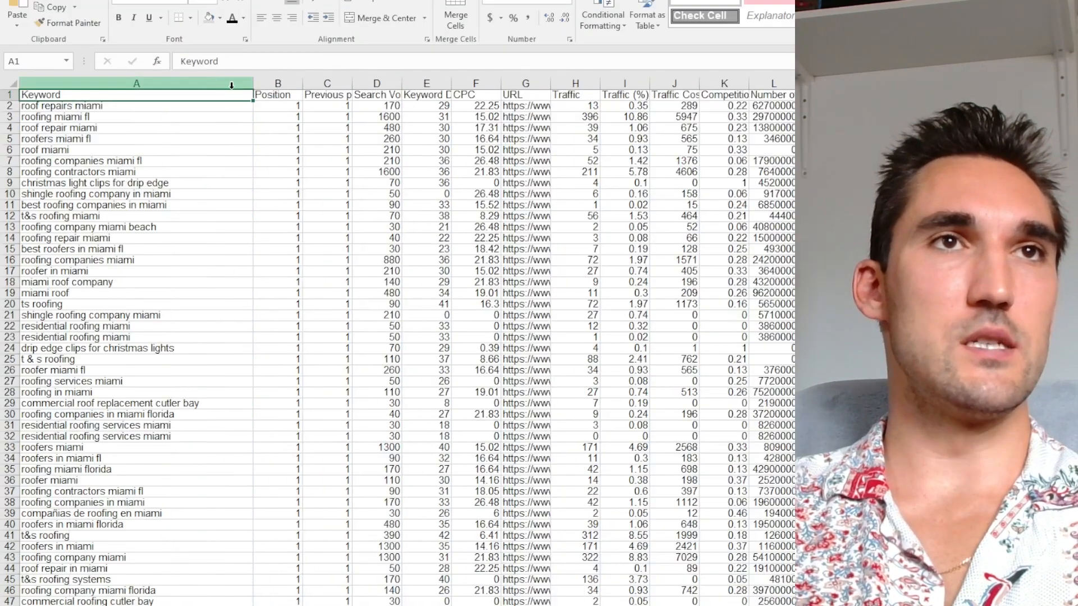
- Delete the extra columns, stack honestabe rows under tsroofing rows, and sort column A A to Z
right_click(277, 94)
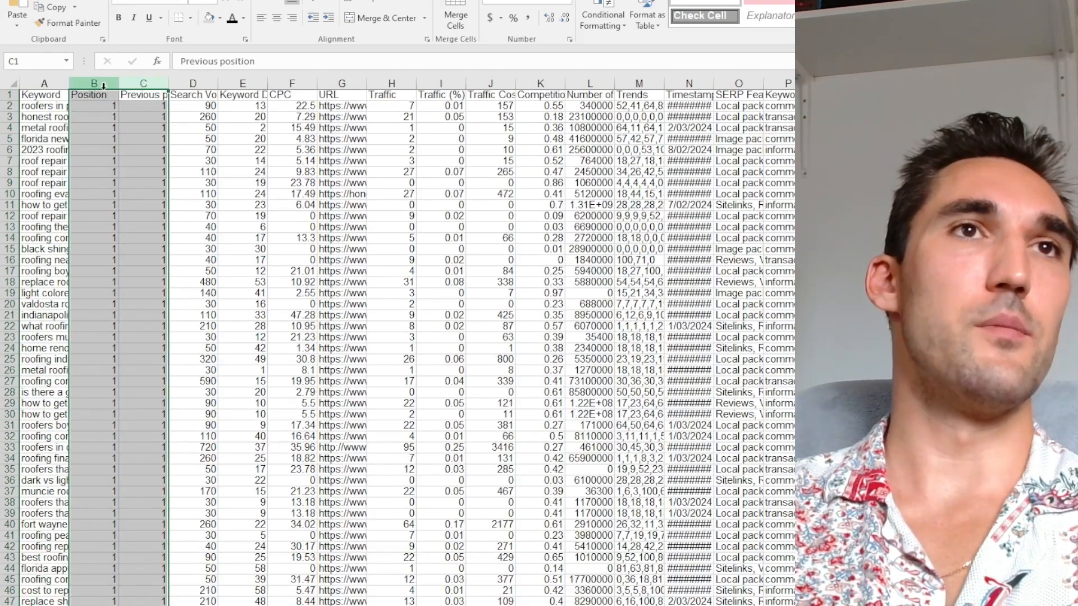
scroll("down", 3)
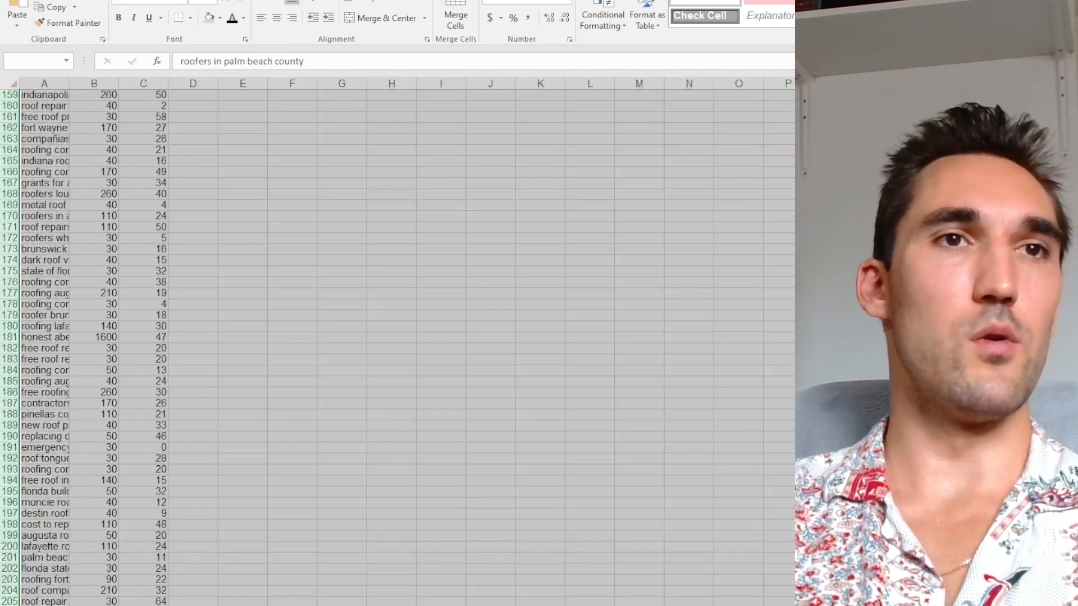
scroll("down", 3)
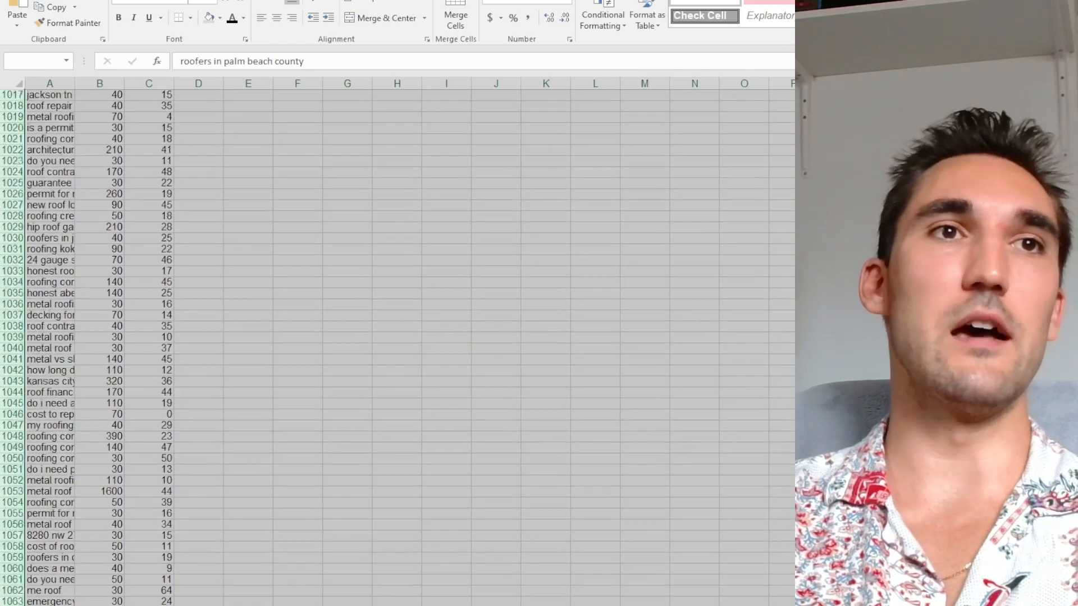
scroll("down", 3)
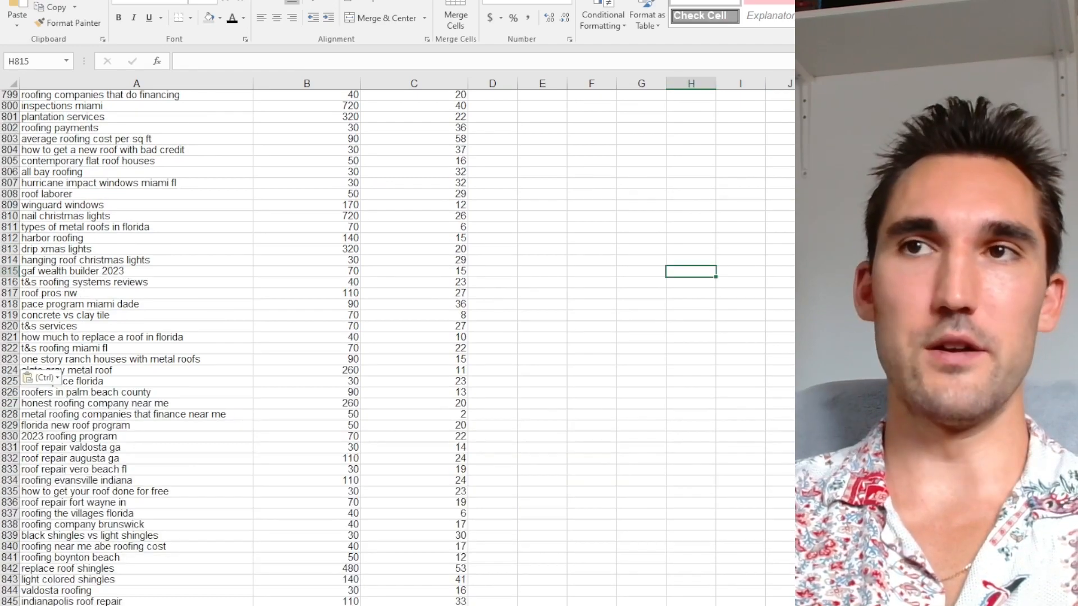
scroll("down", 3)
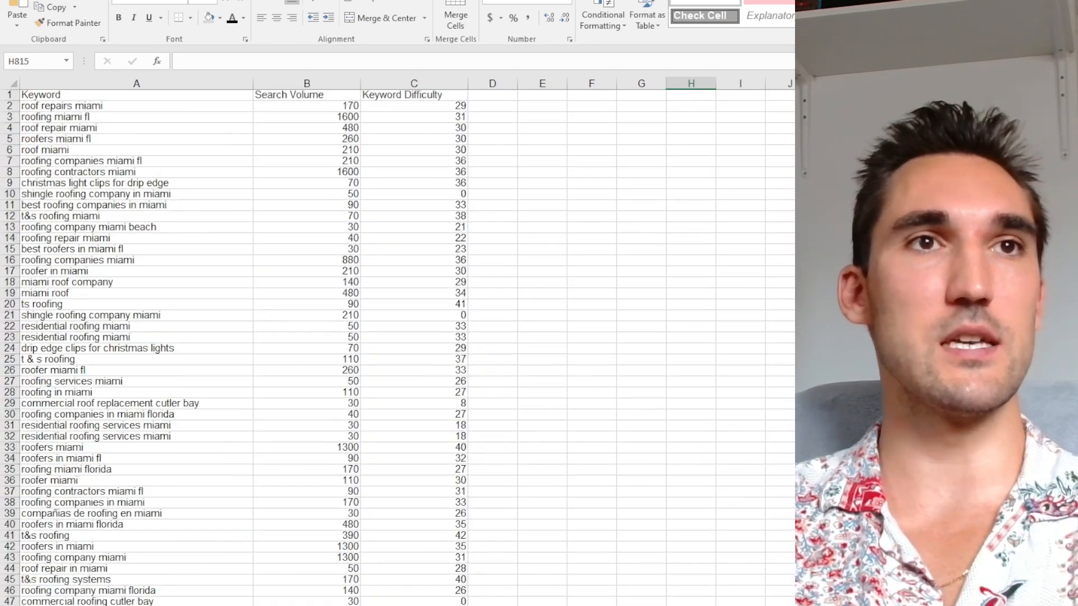
left_click(135, 83)
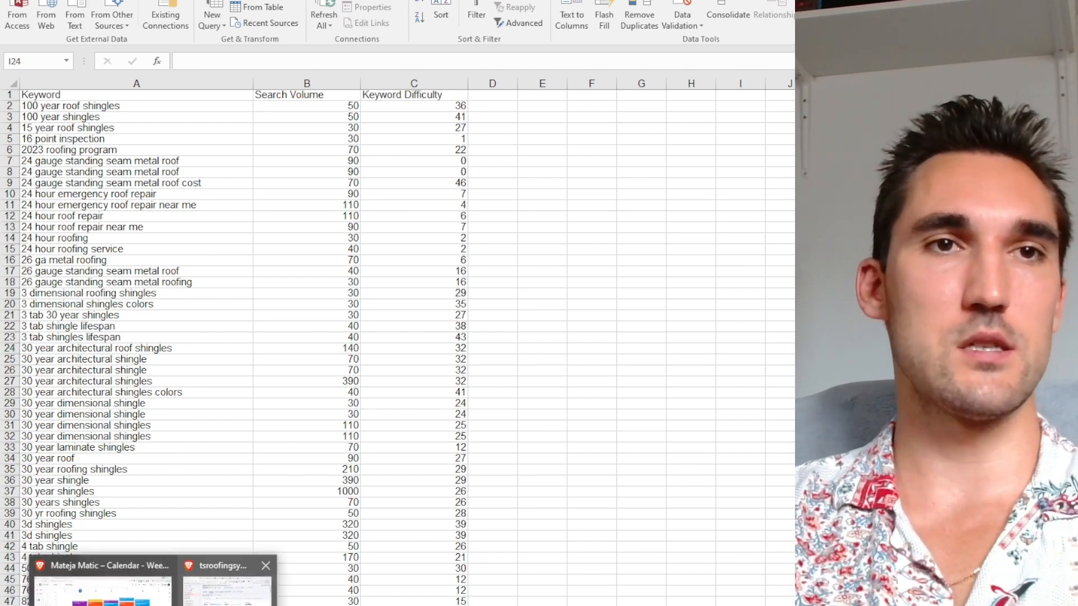
- Remove duplicate keywords across the Keyword column with Expand the selection, then review the list
left_click(639, 14)
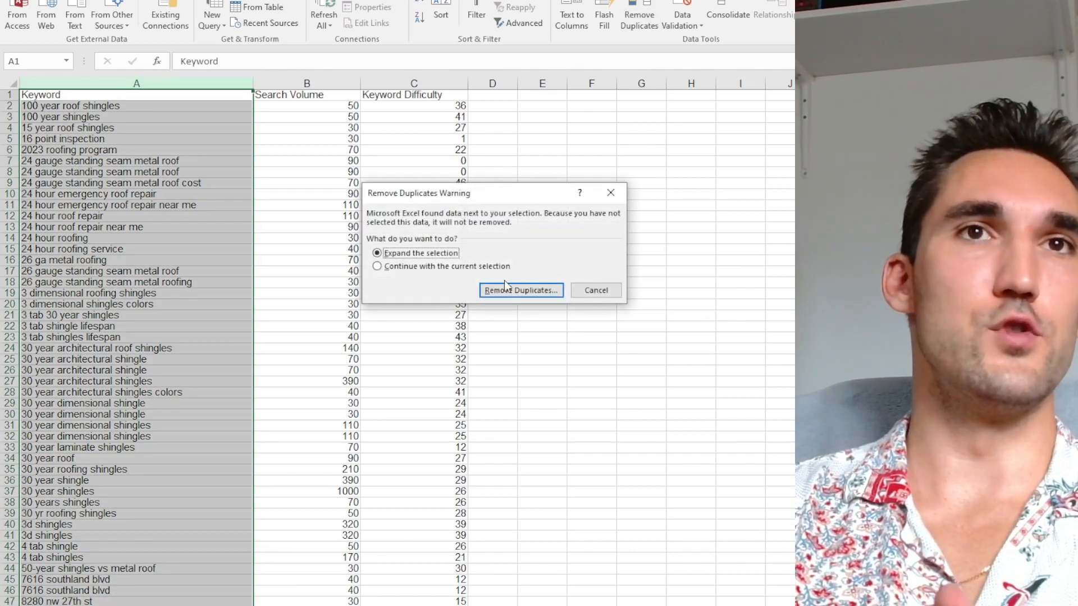
left_click(519, 290)
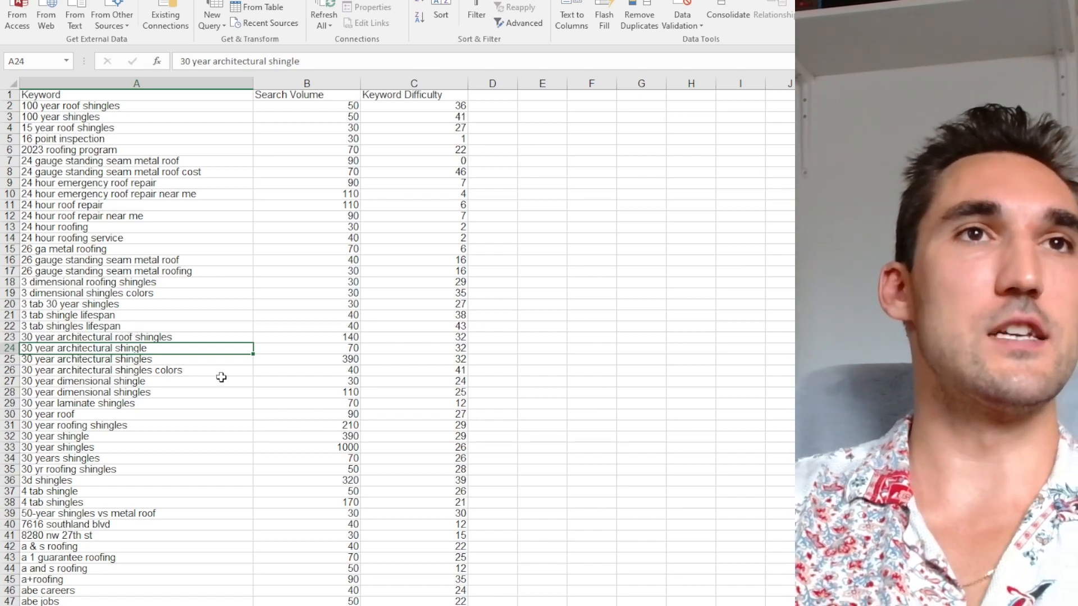
mouse_move(199, 326)
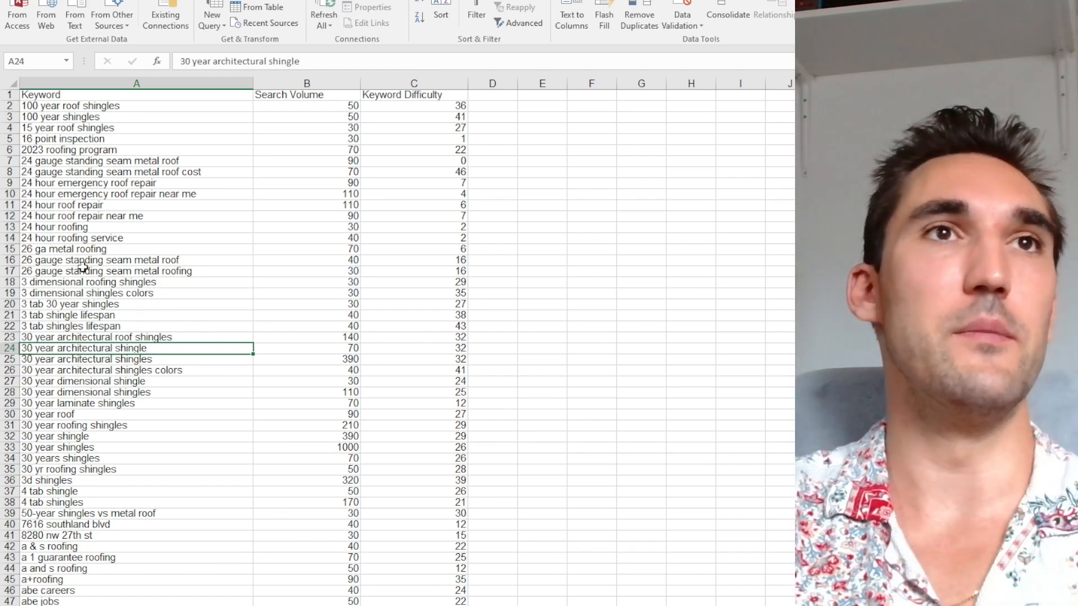
scroll("down", 3)
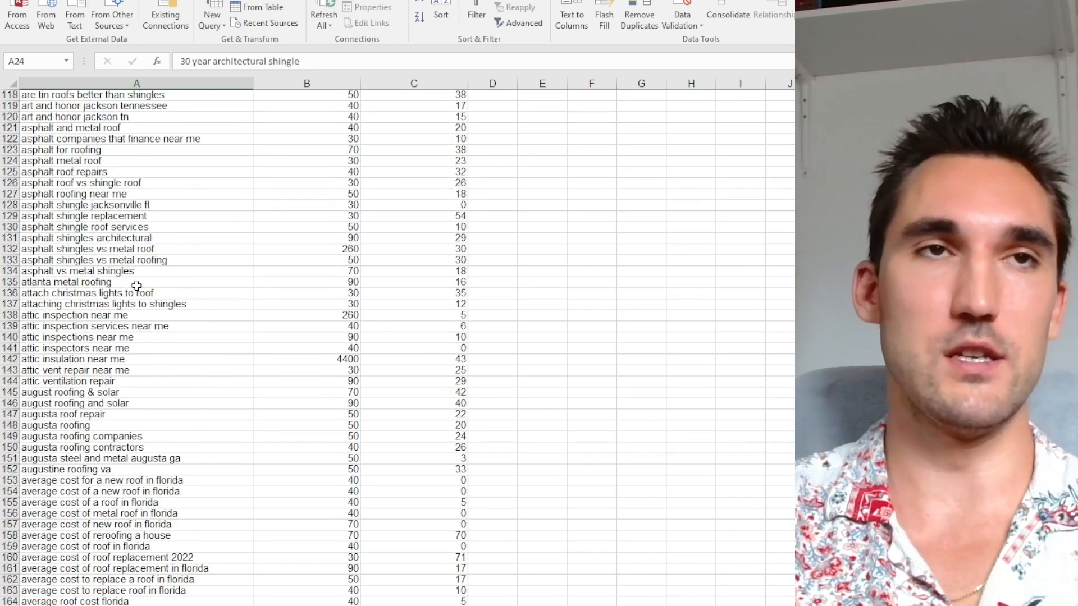
scroll("down", 3)
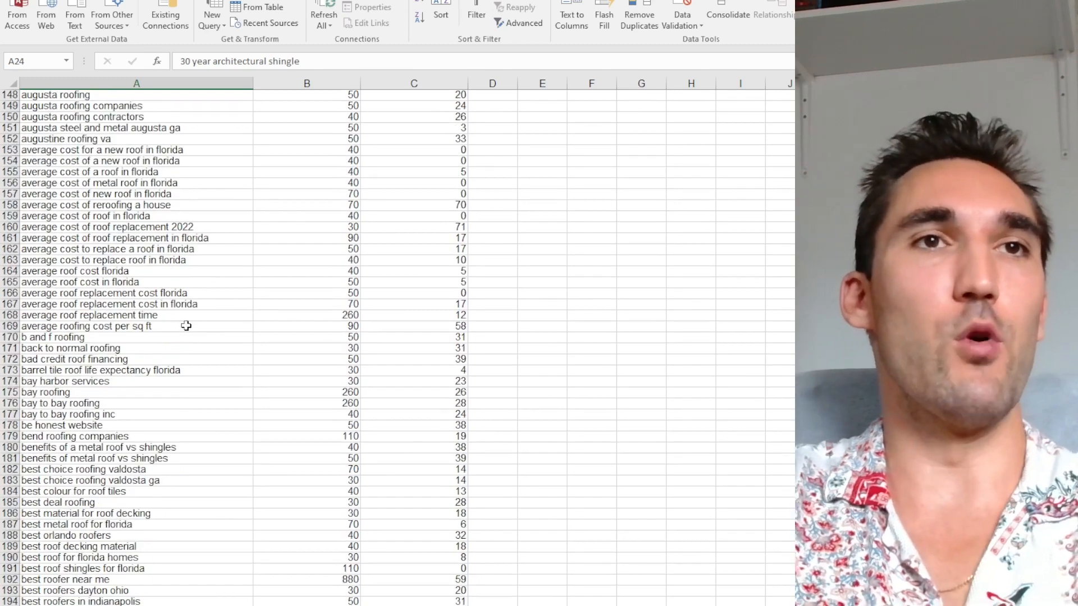
scroll("down", 3)
type("miami")
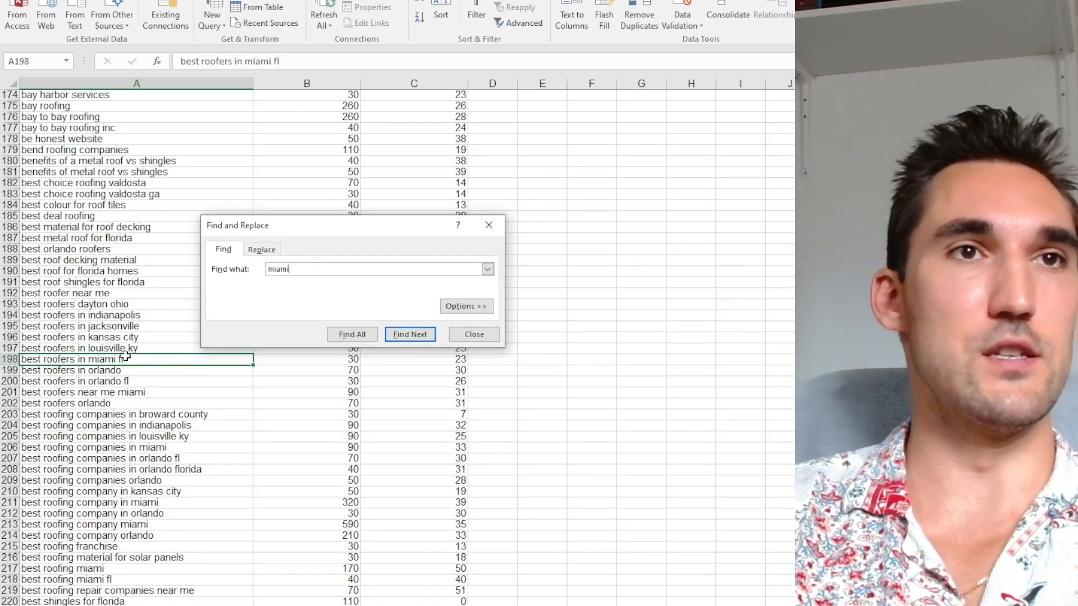
- Step through the 'miami' matches with Find Next, then search for 'fl' instead
left_click(408, 335)
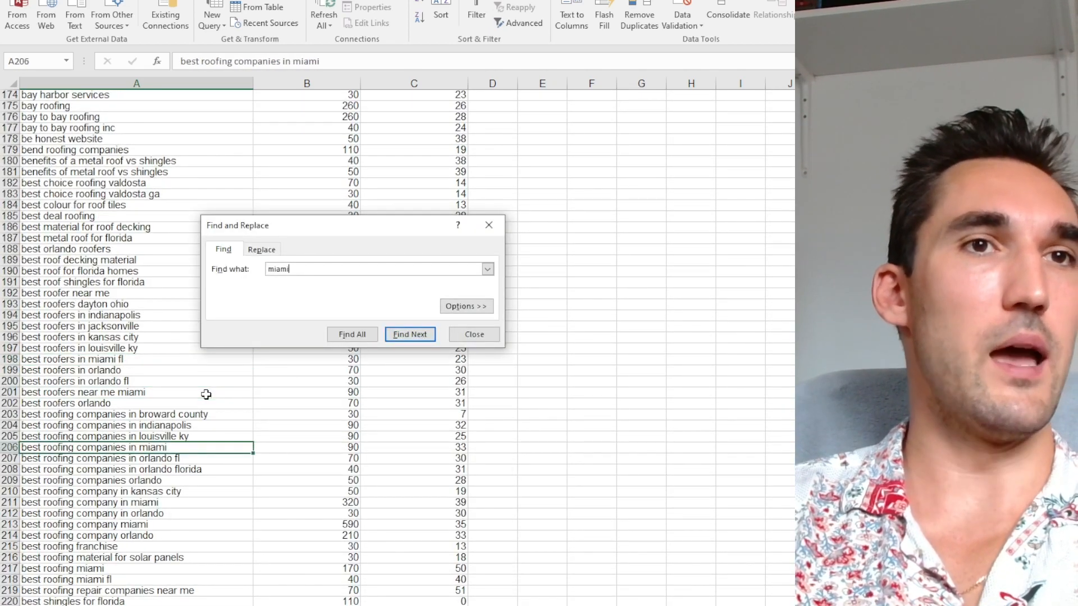
left_click(410, 334)
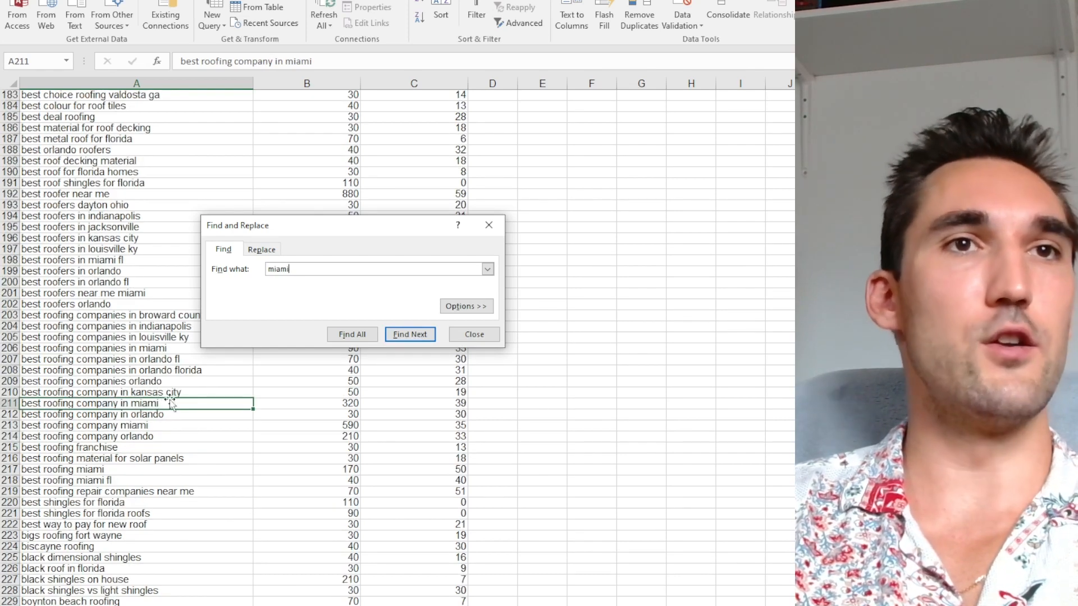
left_click(473, 335)
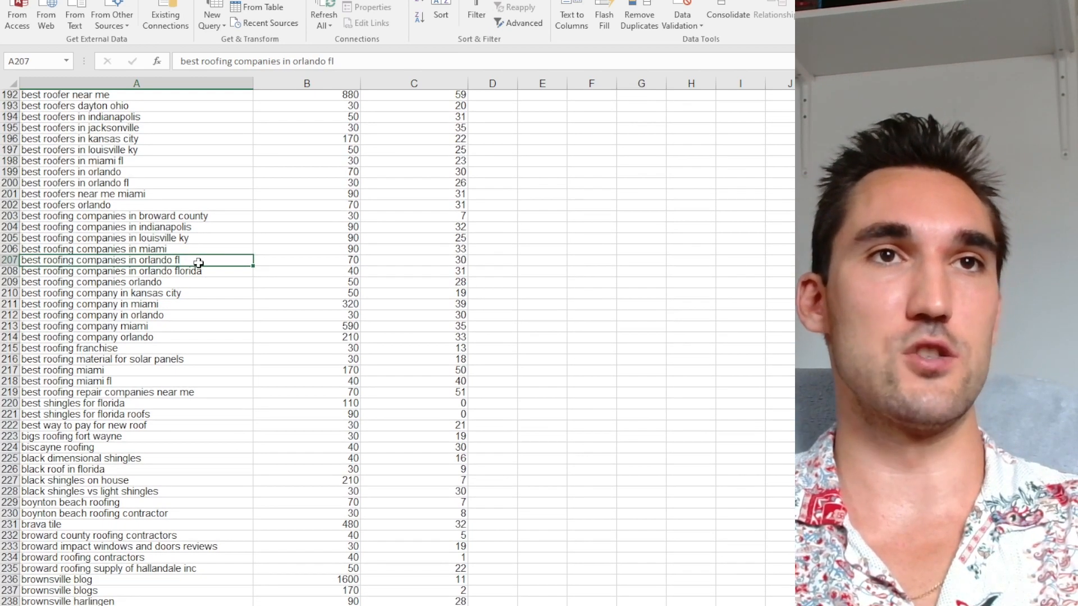
scroll("down", 3)
type("fl")
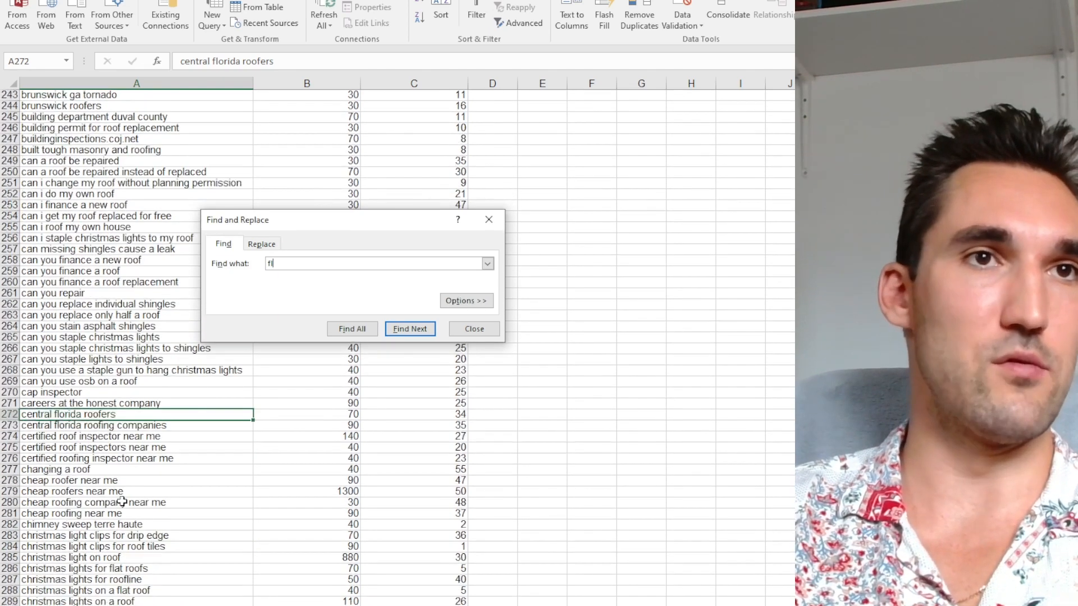
- Step through the 'fl' matches such as cost of new roof florida with Find Next
left_click(410, 329)
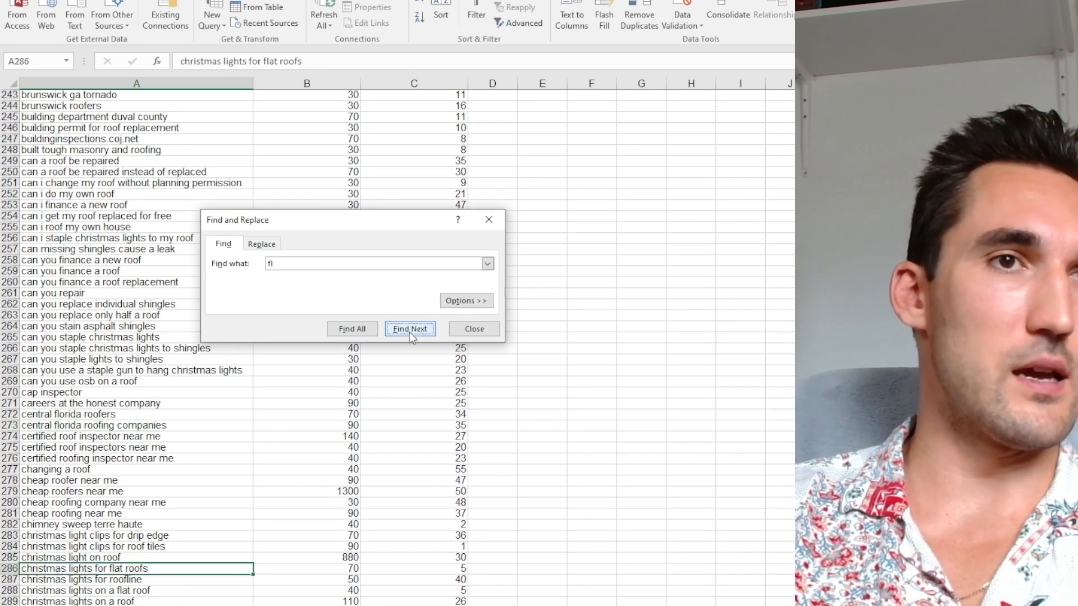
left_click(410, 329)
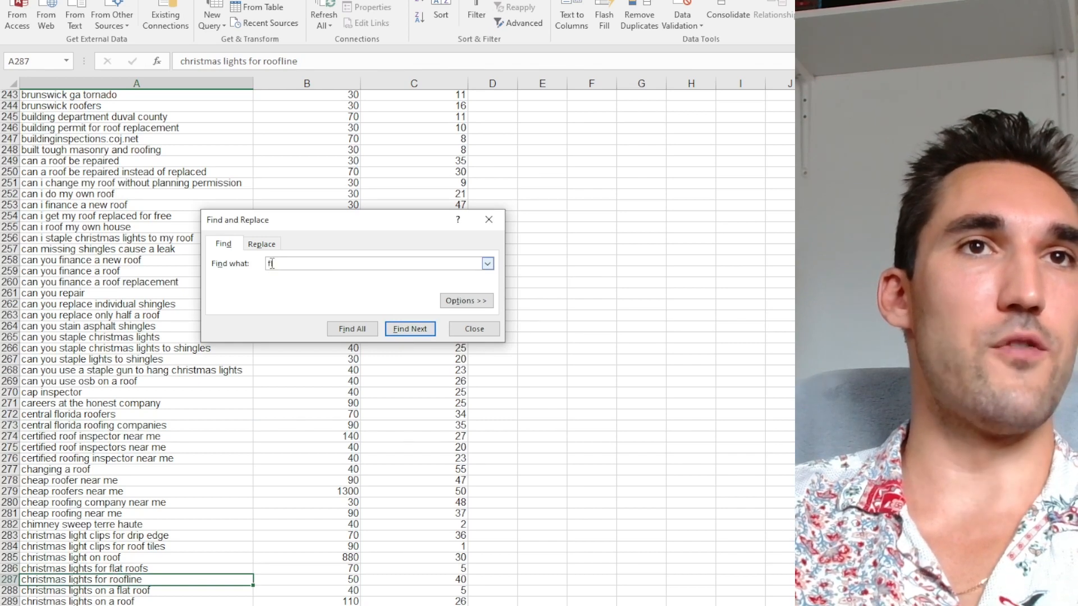
left_click(409, 329)
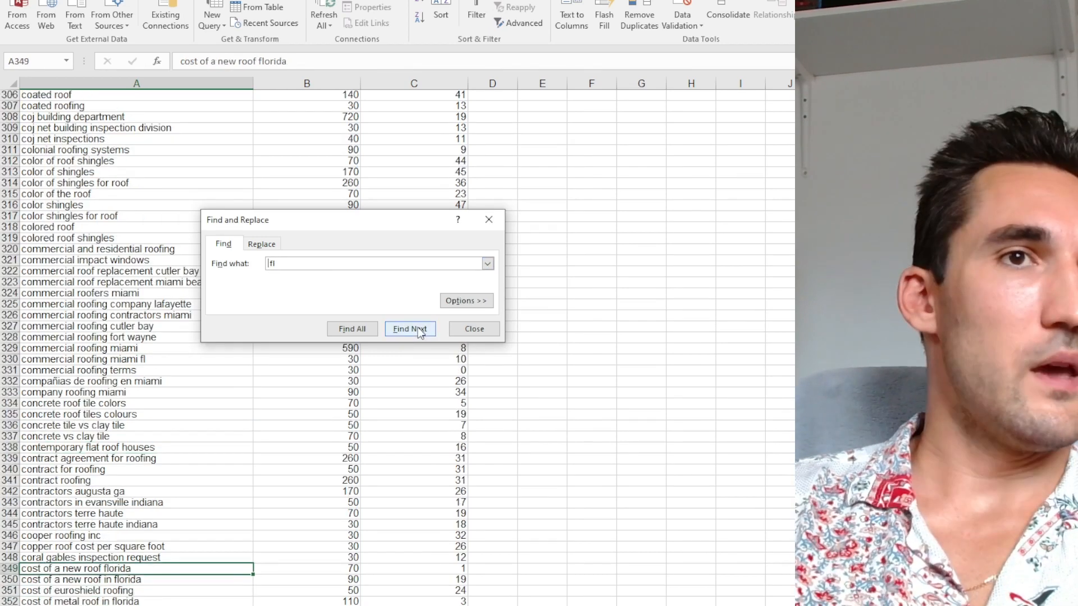
left_click(409, 329)
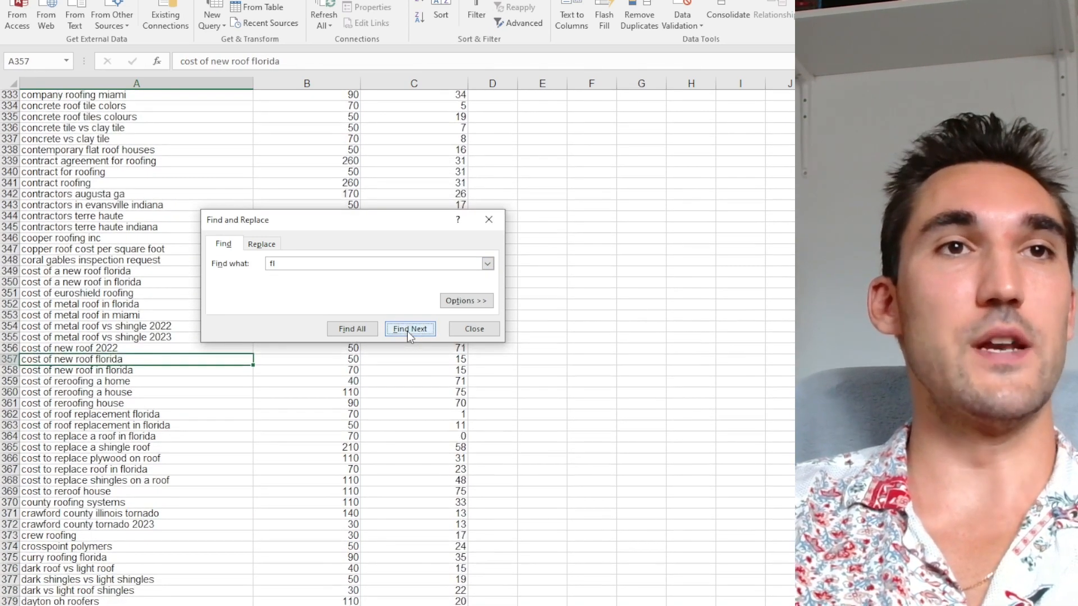
left_click(410, 328)
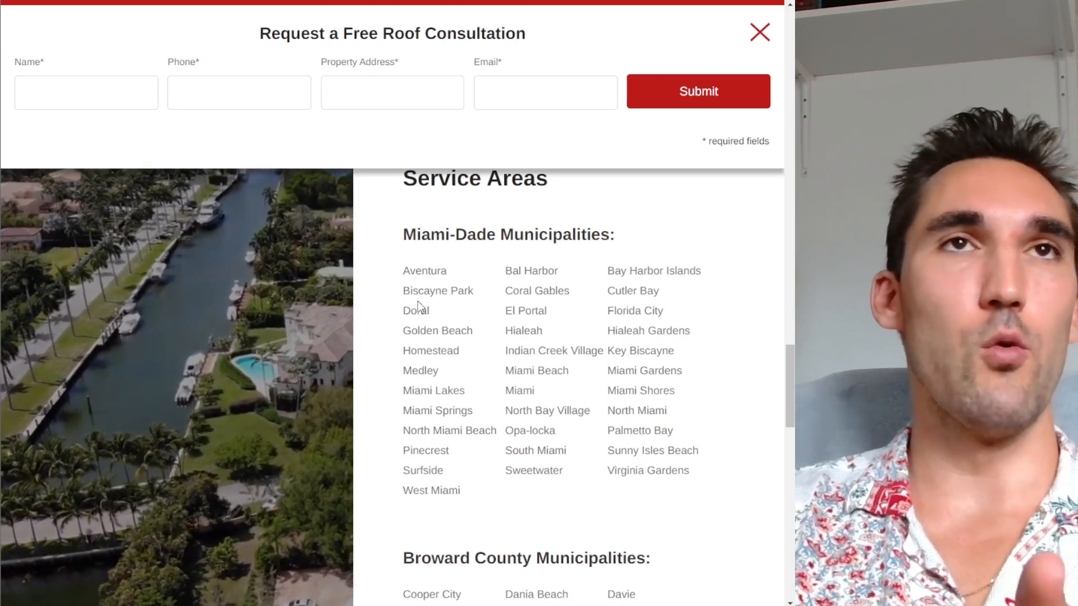
mouse_move(437, 290)
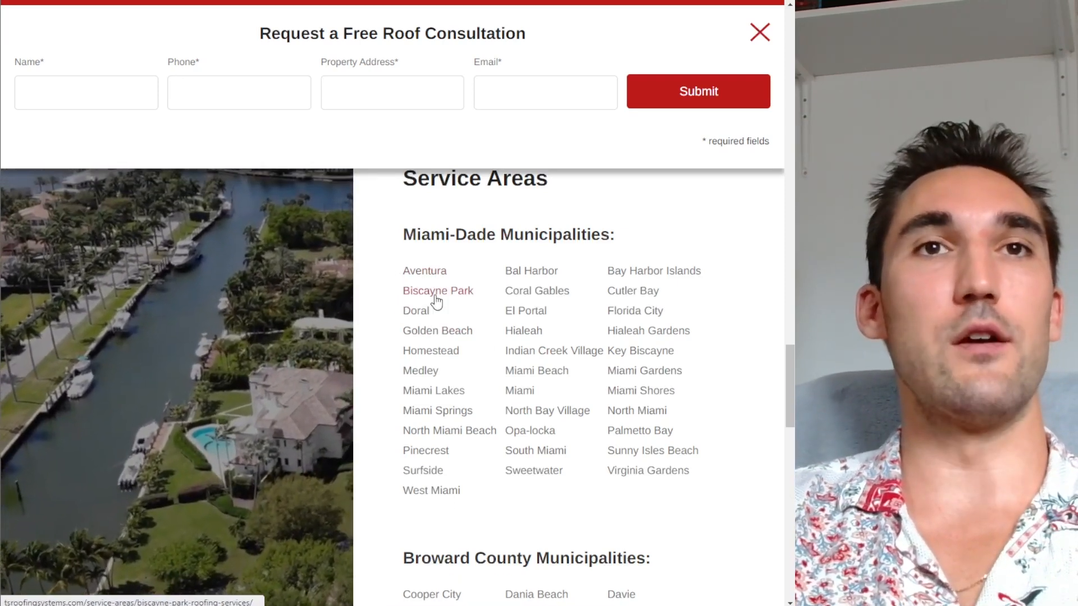
- Copy a Miami-Dade service-area page link for Semrush's search box
left_click(424, 271)
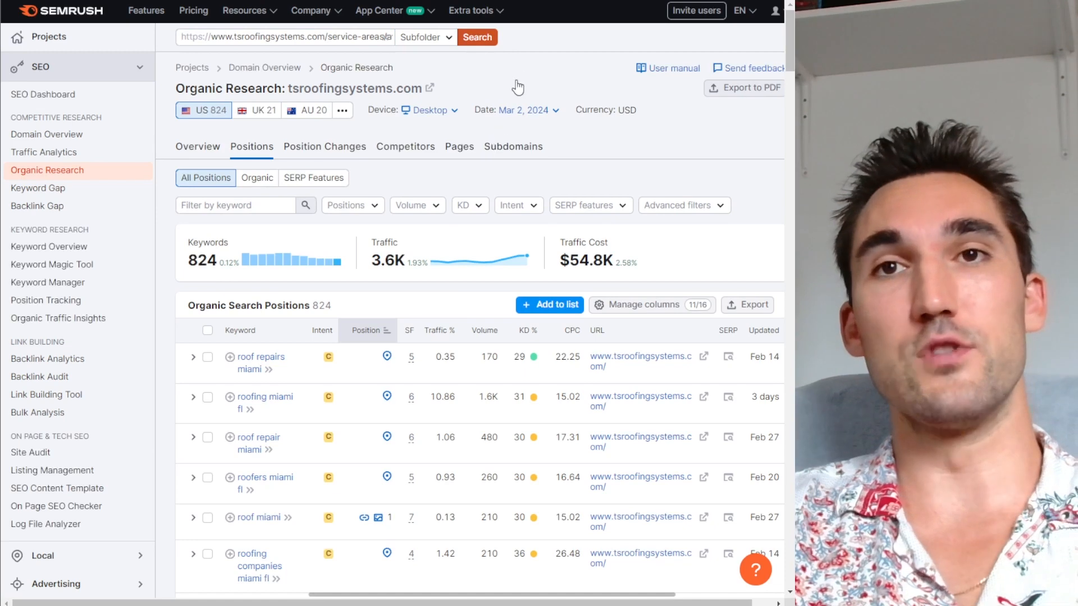
- Run Organic Research on the Aventura service-area URL, then select the address to replace it
left_click(476, 37)
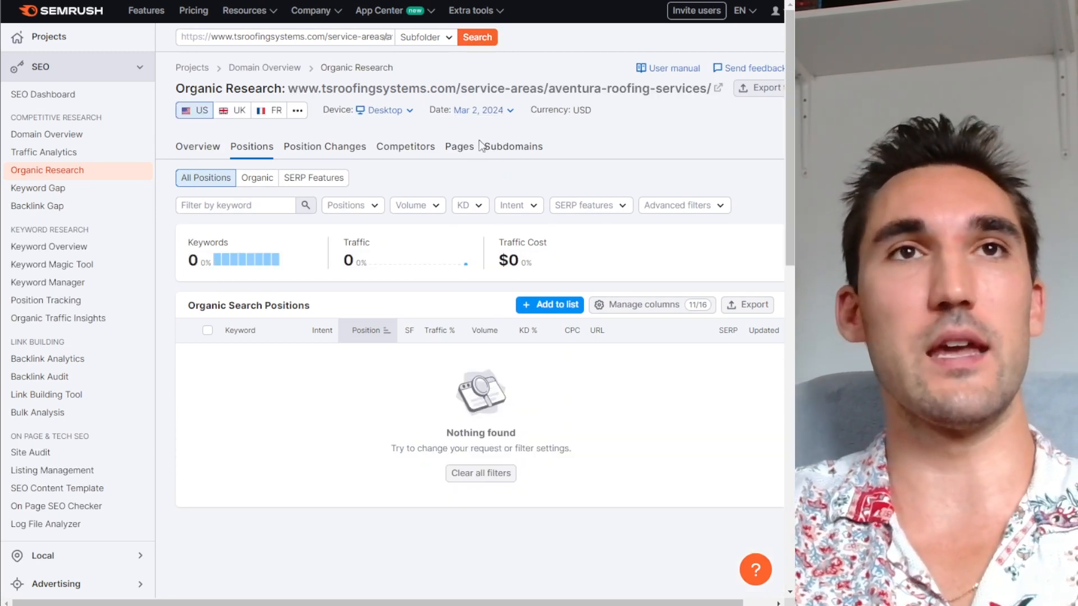
left_click(282, 37)
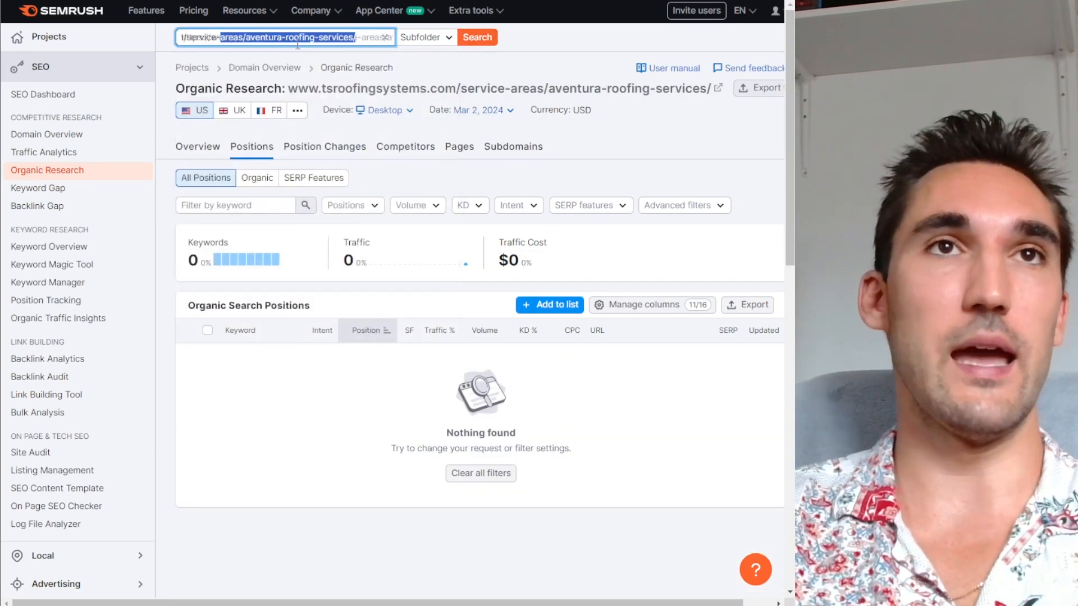